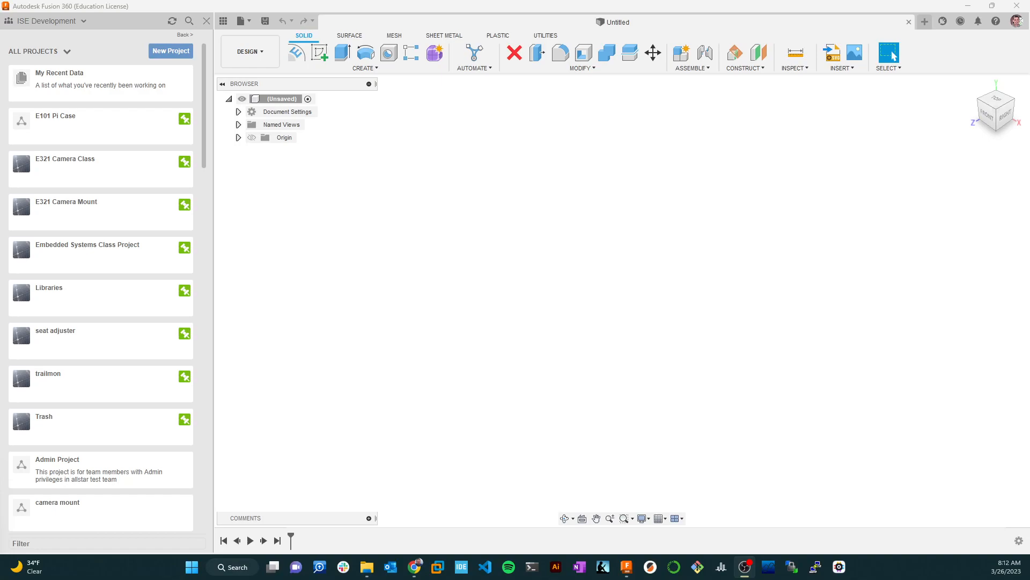
pyautogui.moveTo(364, 235)
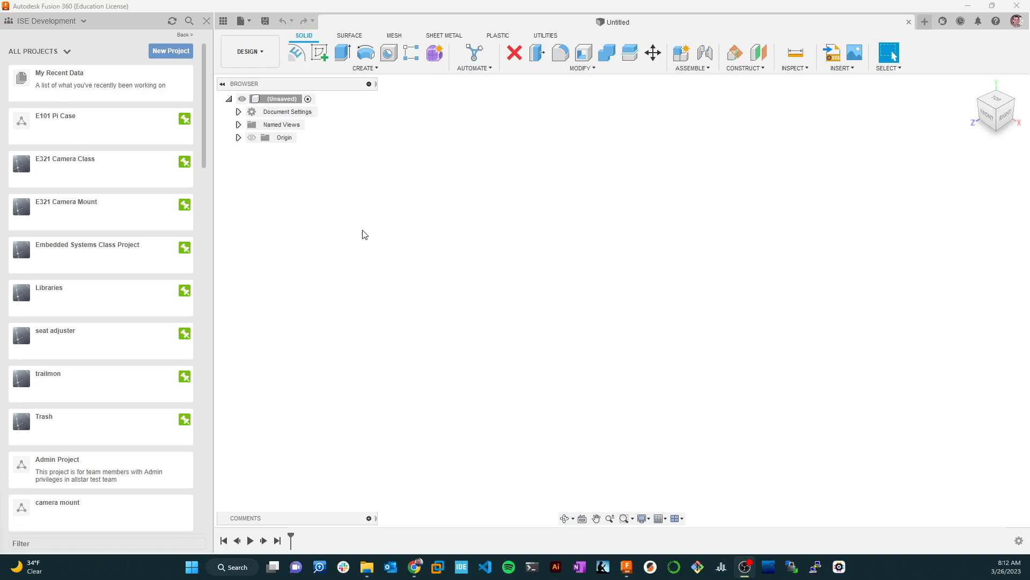
pyautogui.moveTo(145, 158)
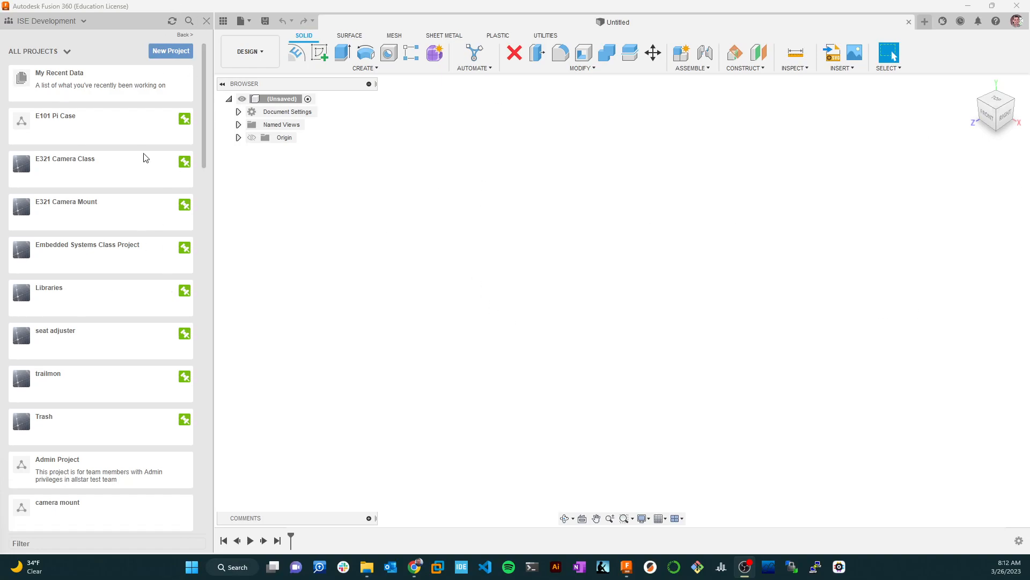
pyautogui.moveTo(193, 136)
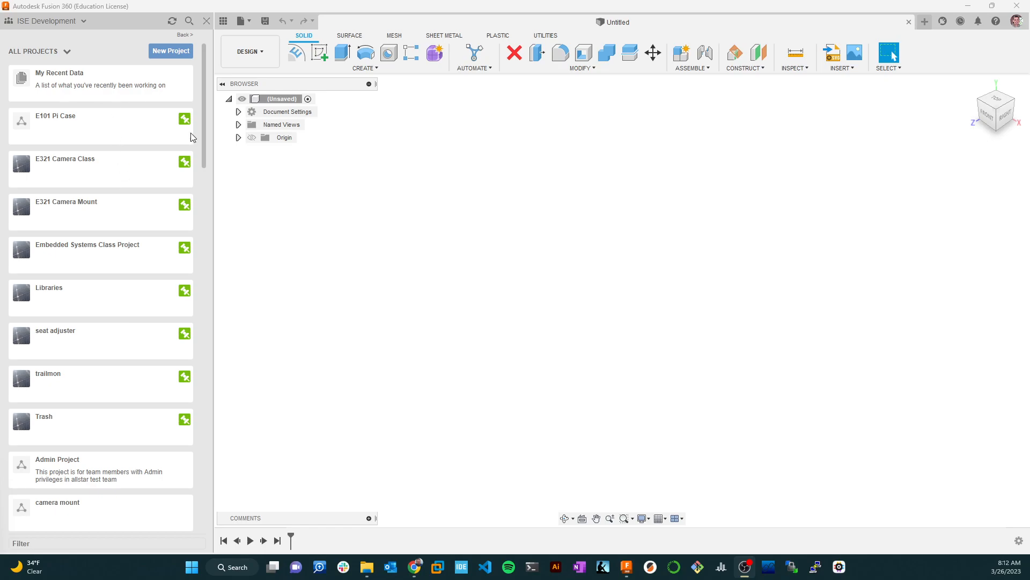
pyautogui.moveTo(75, 28)
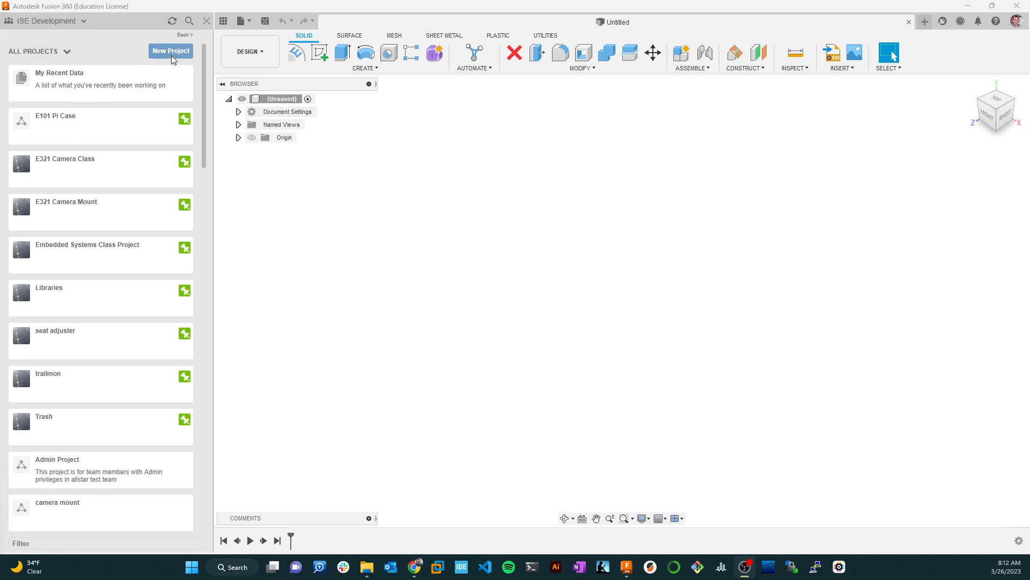
# Step: Create a new team project named Video Light Sensor
pyautogui.click(171, 51)
pyautogui.write('Video Light S')
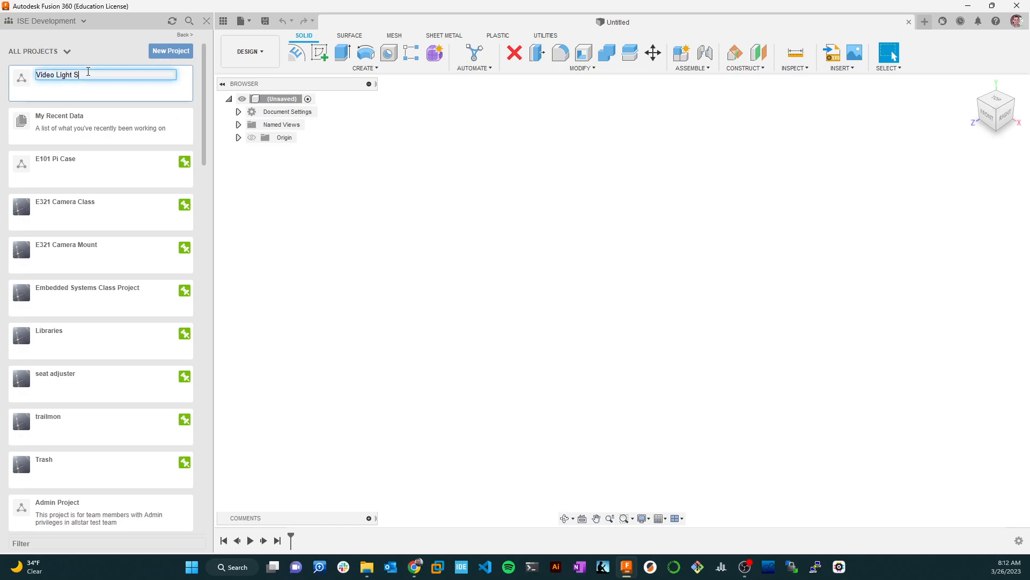
pyautogui.write('ensor')
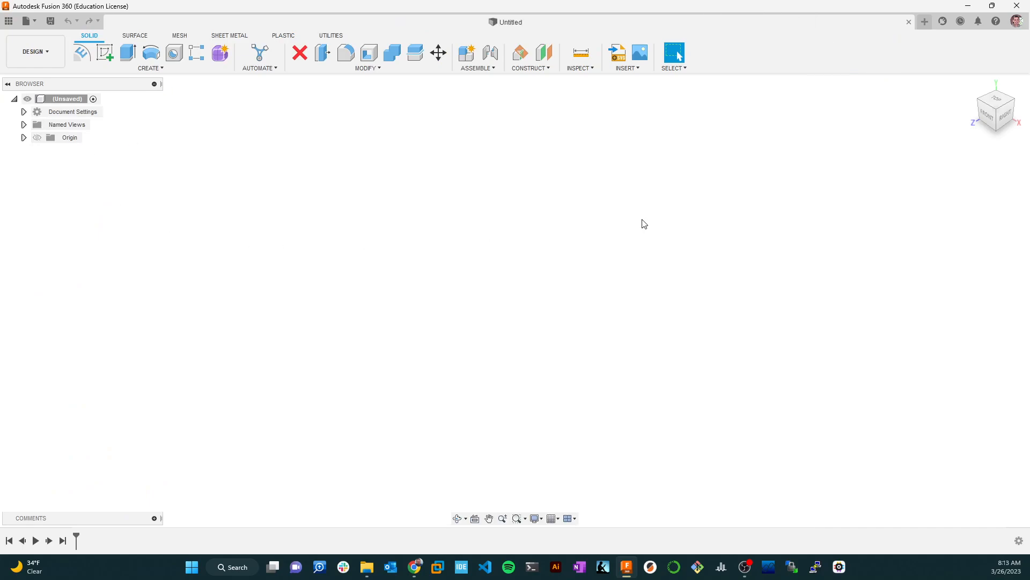
pyautogui.moveTo(908, 7)
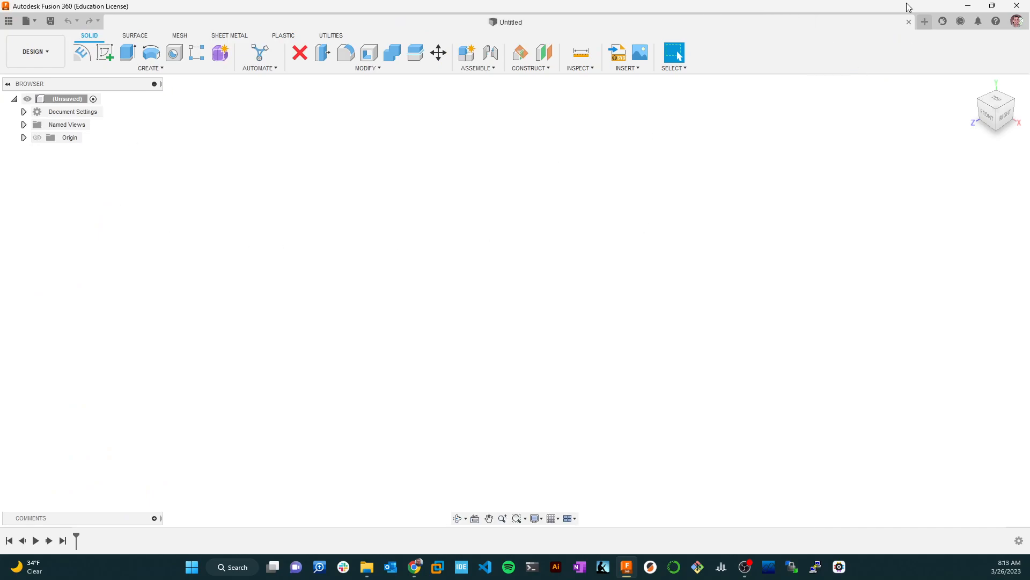
pyautogui.moveTo(707, 4)
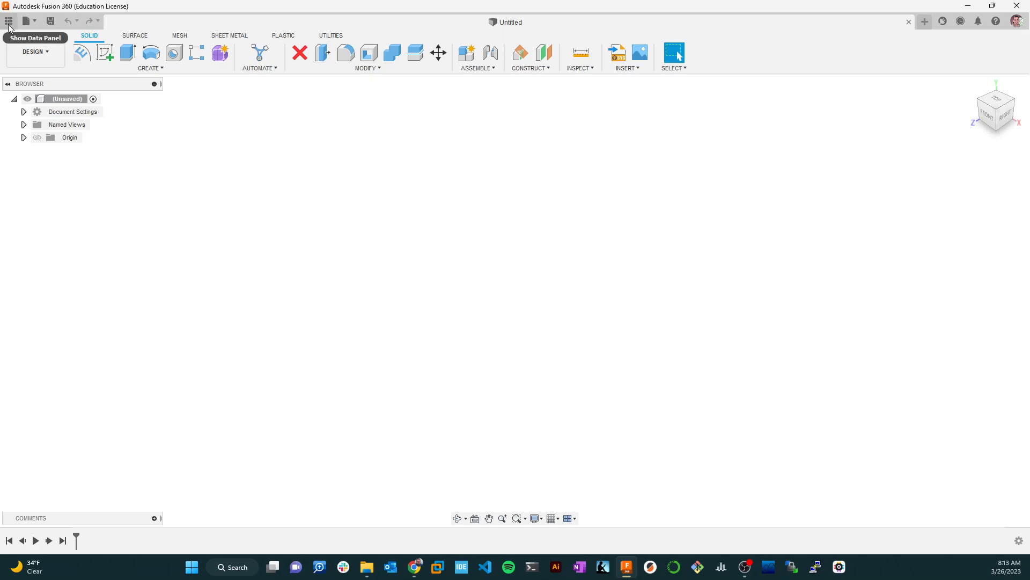
# Step: Reopen the Data Panel so the project list shows Video Light Sensor
pyautogui.click(8, 21)
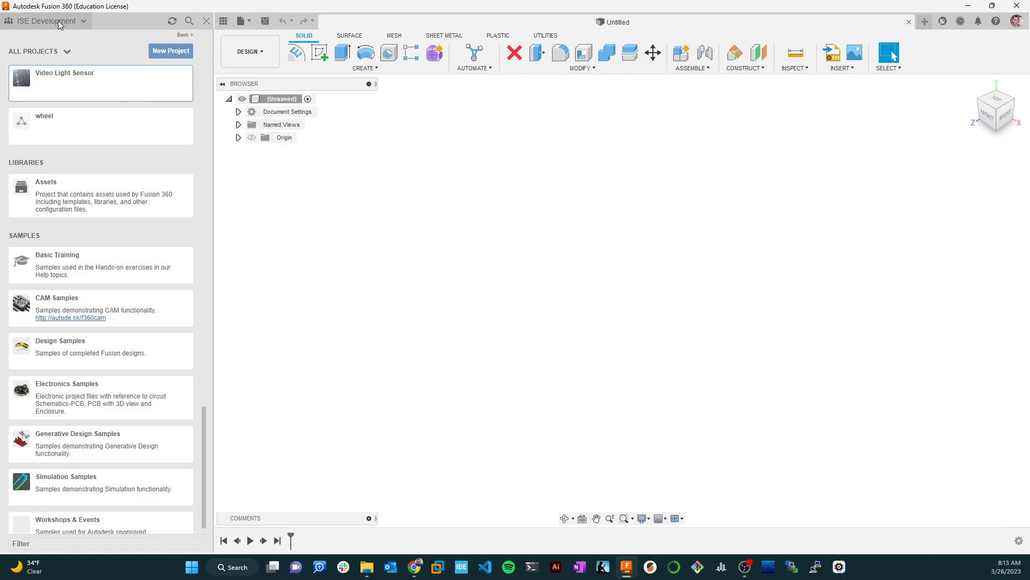
pyautogui.moveTo(56, 21)
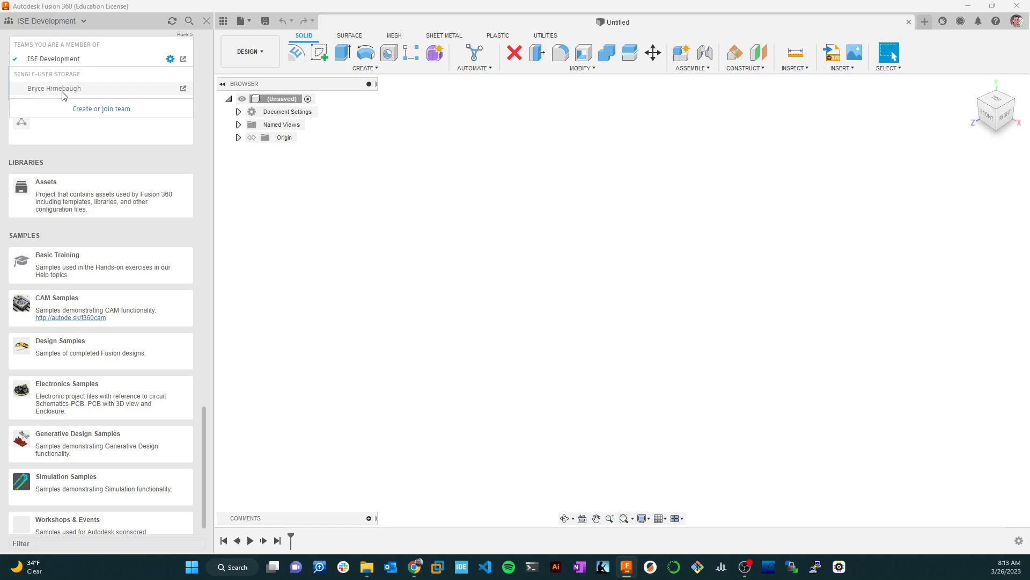
pyautogui.moveTo(104, 80)
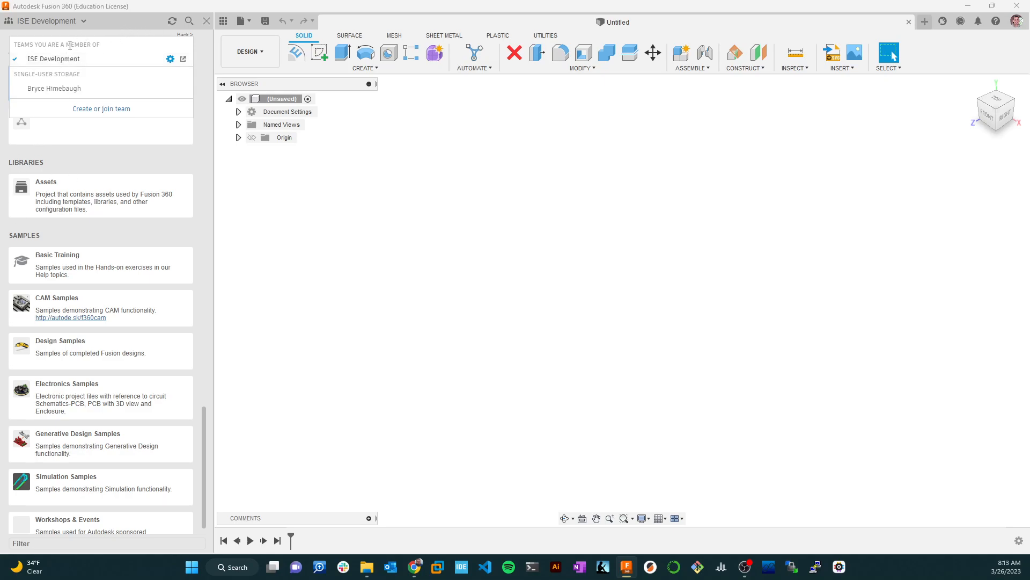
pyautogui.moveTo(119, 31)
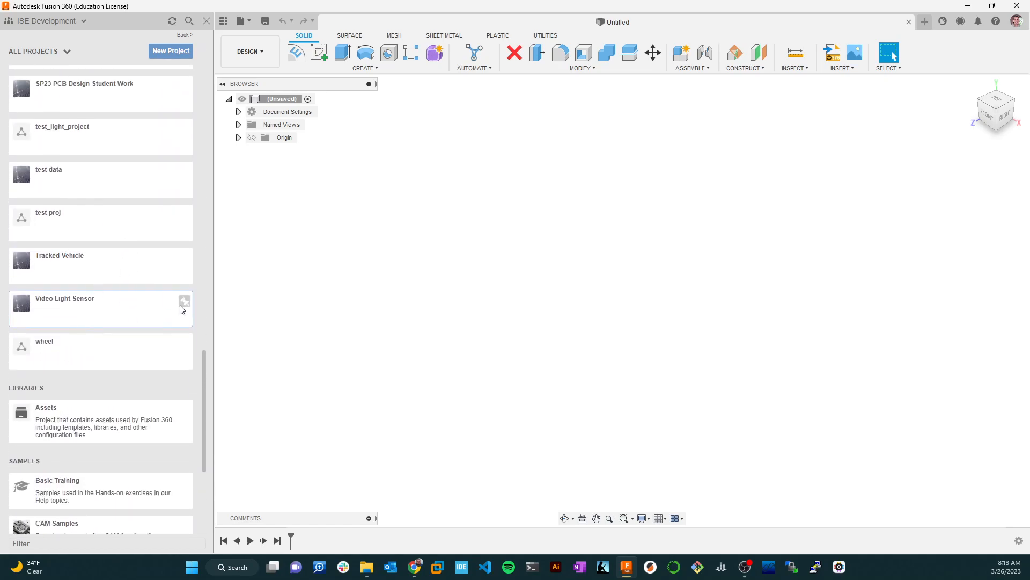
# Step: Open the Video Light Sensor project from the All Projects list
pyautogui.scroll(-3)
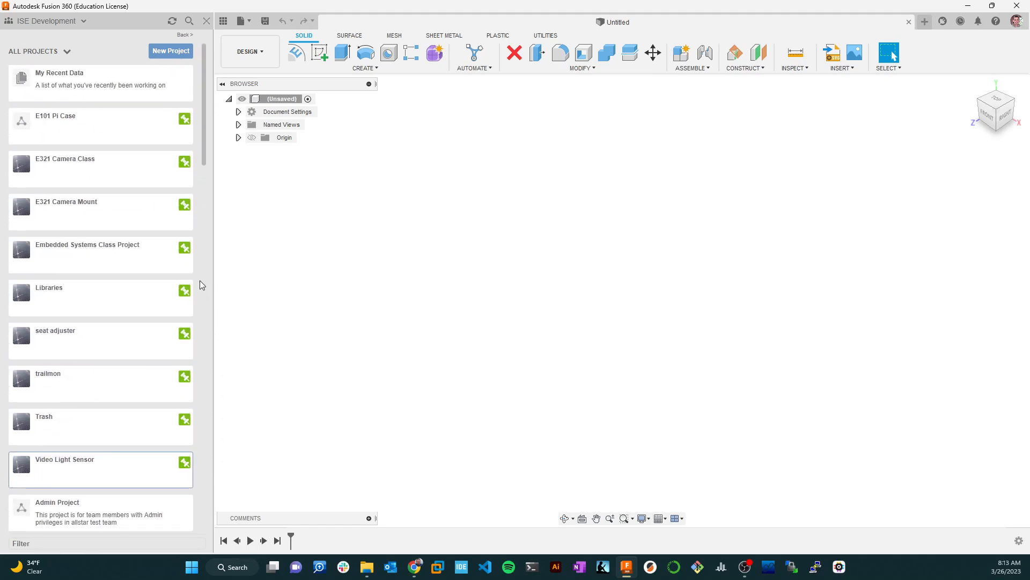
pyautogui.scroll(-3)
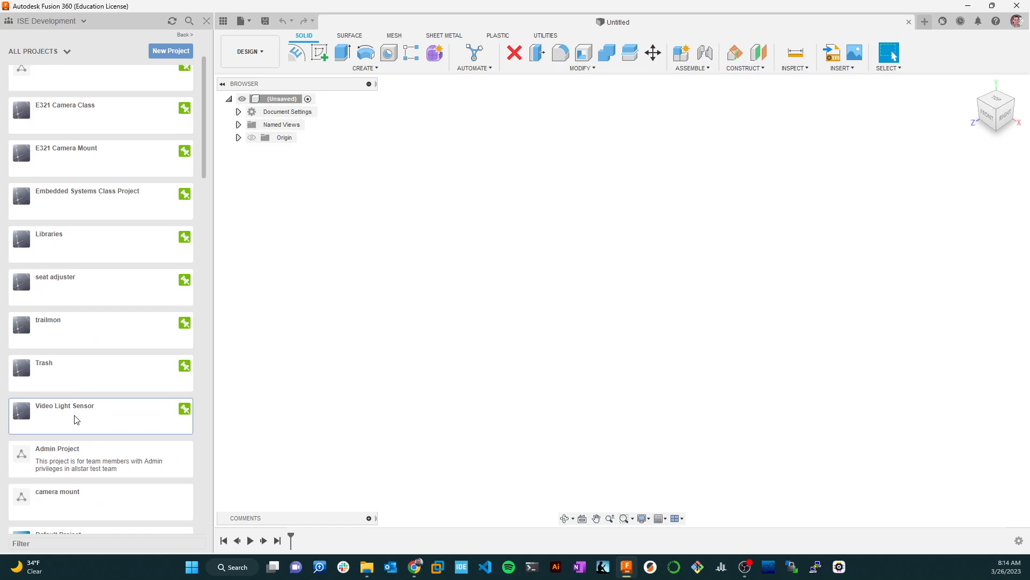
pyautogui.doubleClick(64, 405)
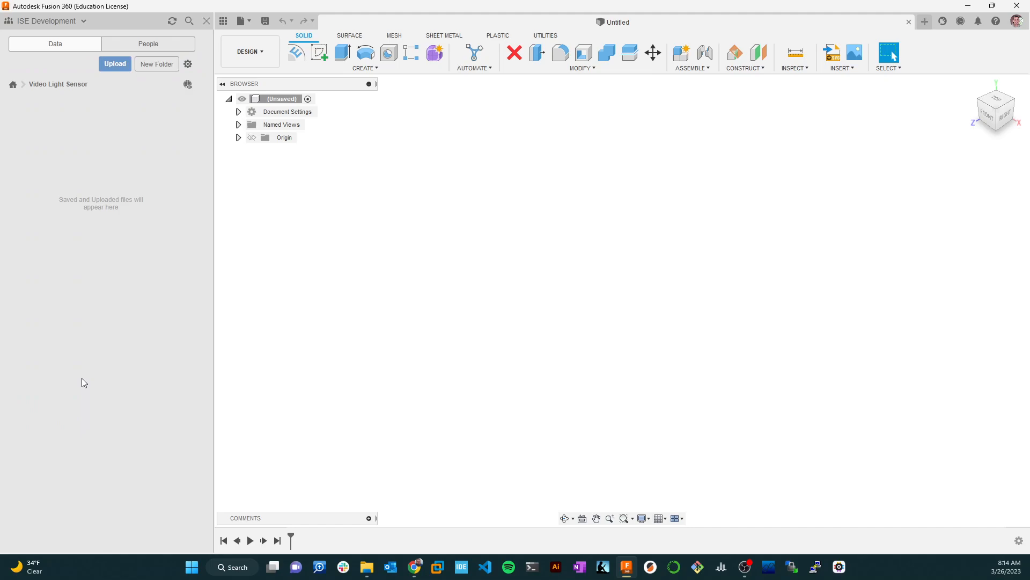
pyautogui.moveTo(159, 186)
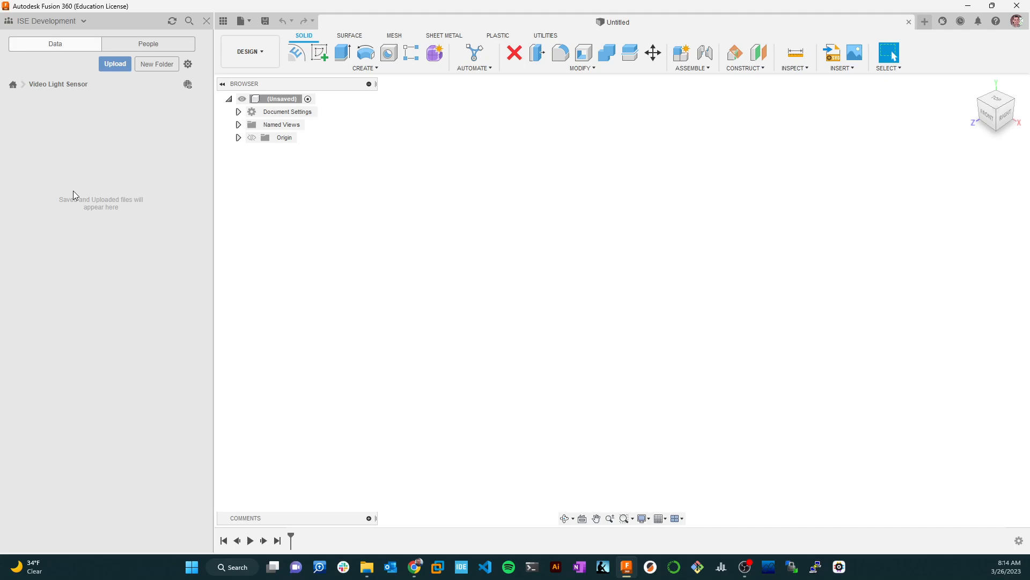
pyautogui.moveTo(71, 235)
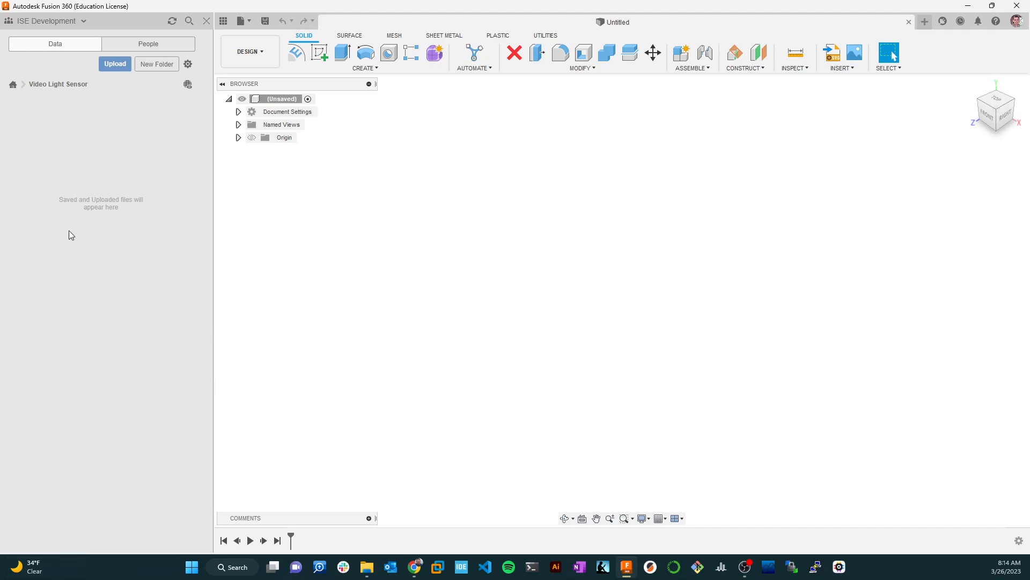
pyautogui.moveTo(131, 187)
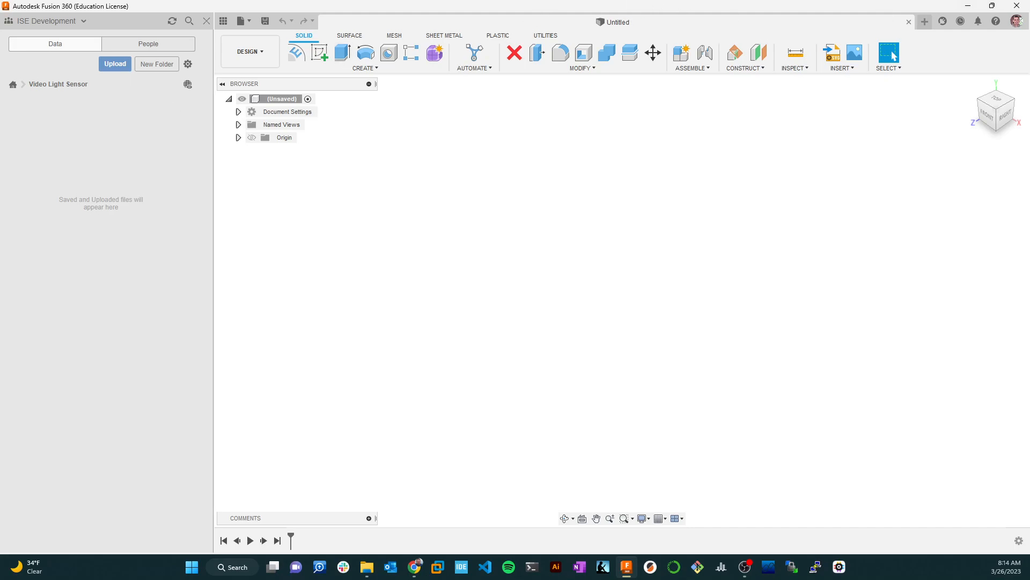
pyautogui.moveTo(1015, 21)
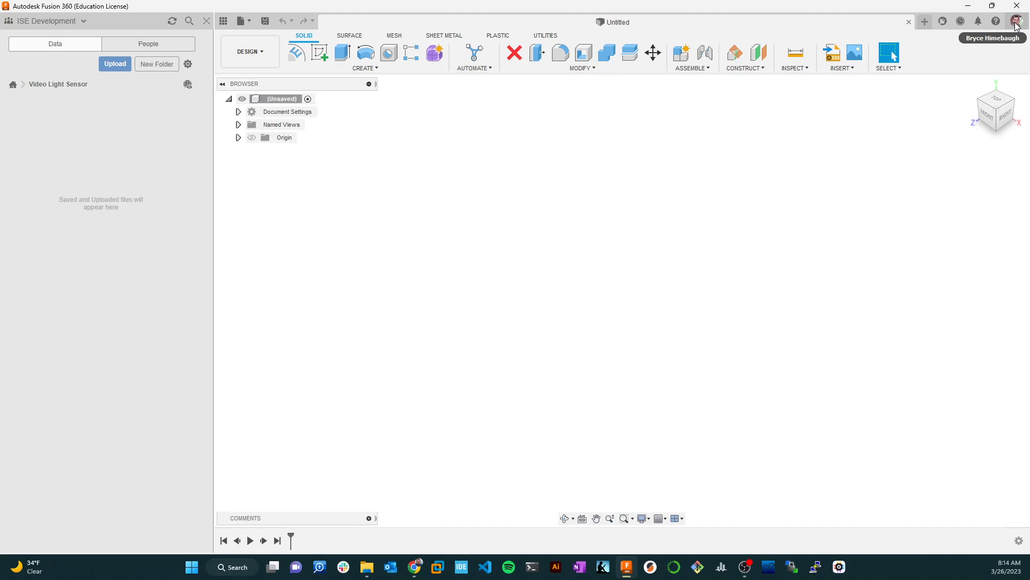
pyautogui.moveTo(89, 138)
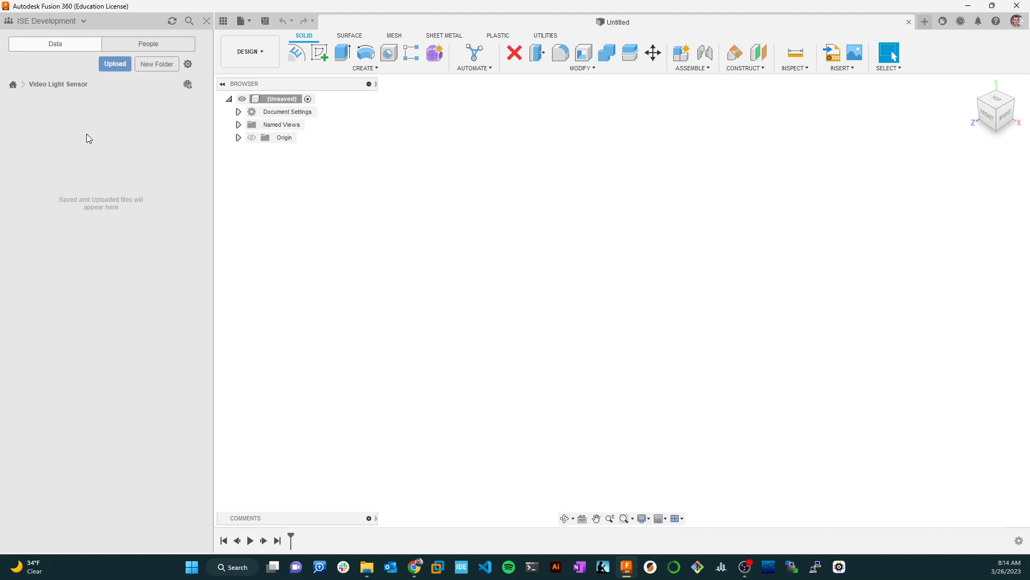
pyautogui.moveTo(322, 210)
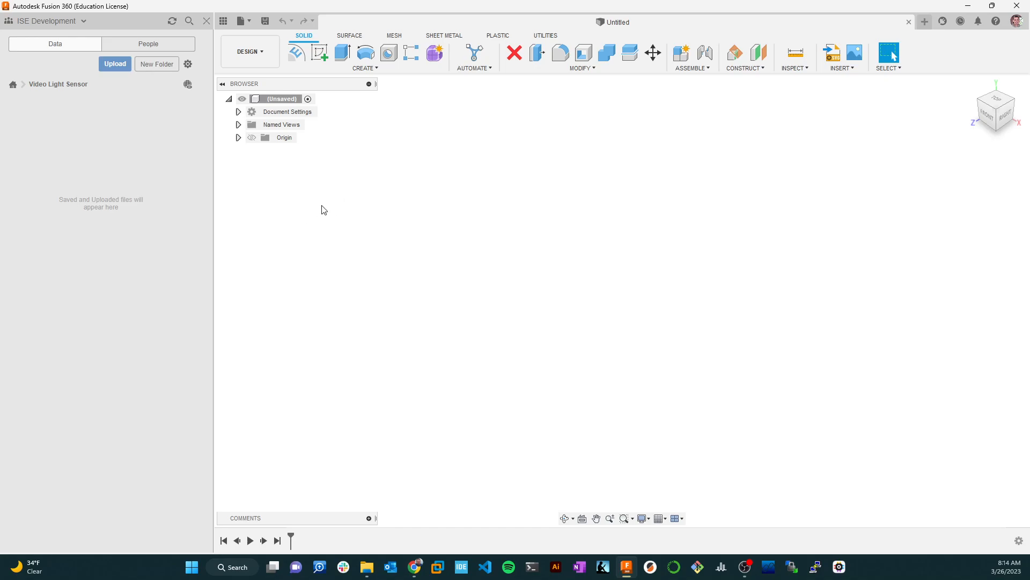
pyautogui.moveTo(181, 122)
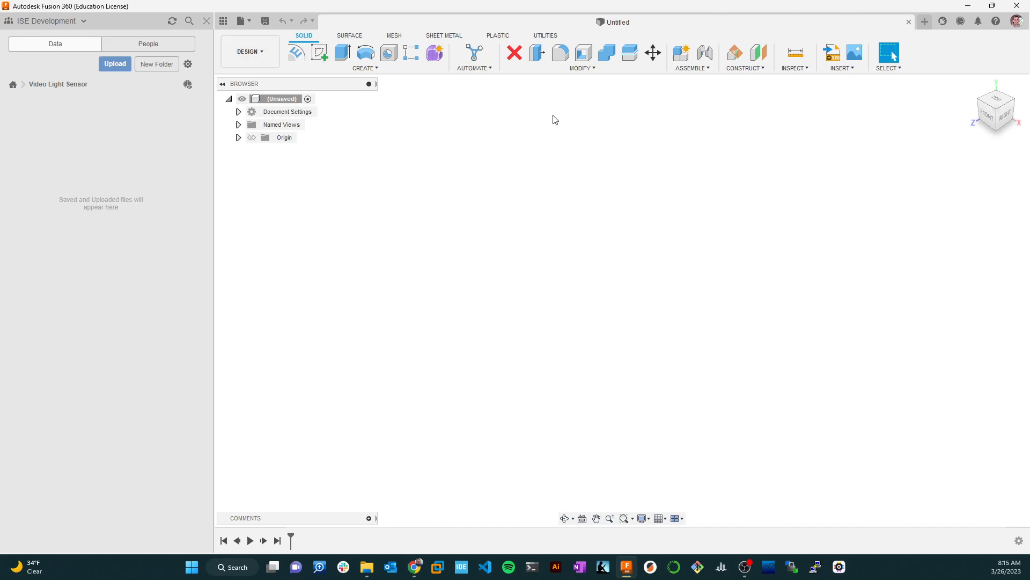
pyautogui.moveTo(411, 92)
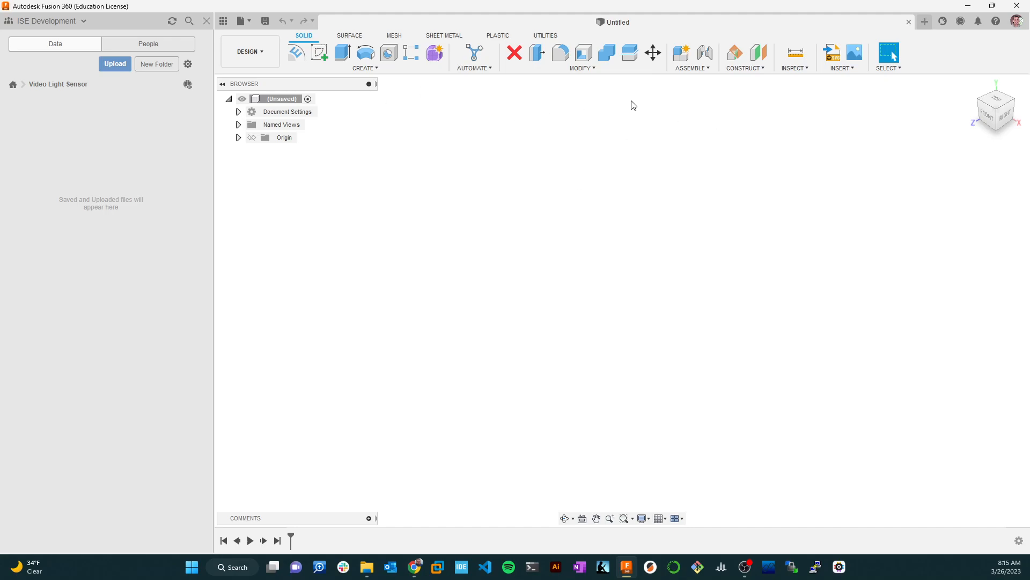
pyautogui.moveTo(708, 160)
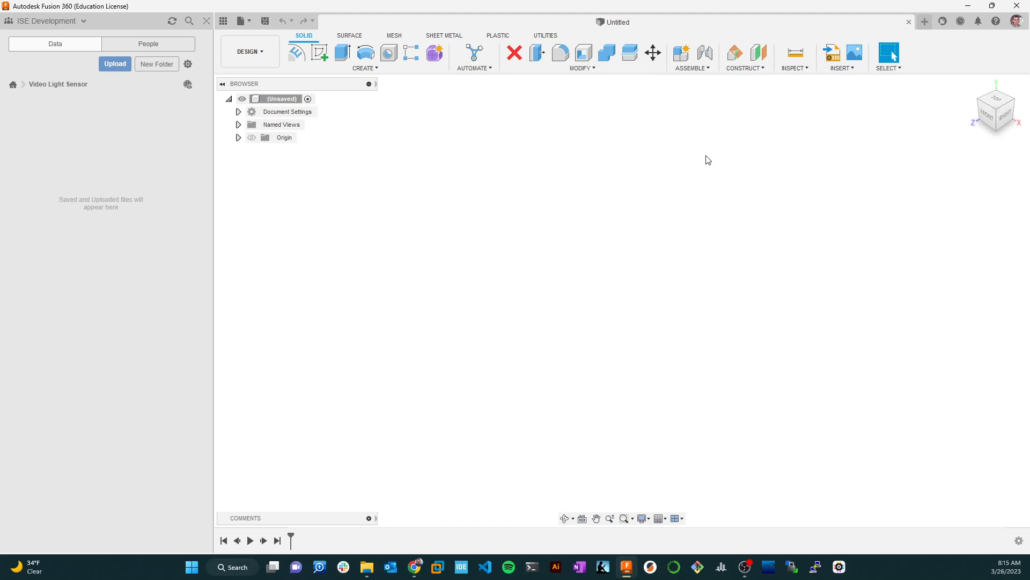
pyautogui.moveTo(701, 140)
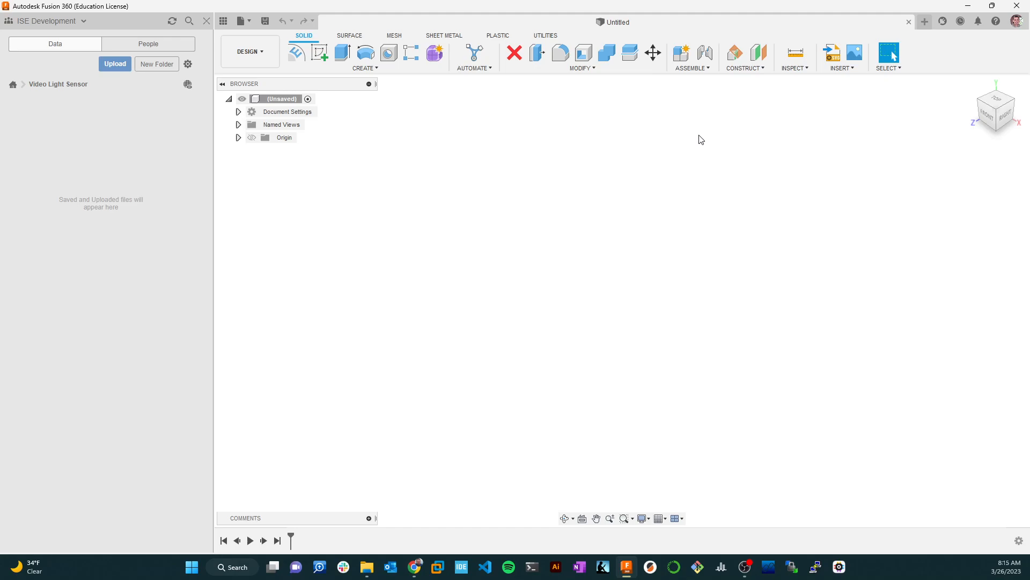
pyautogui.moveTo(509, 109)
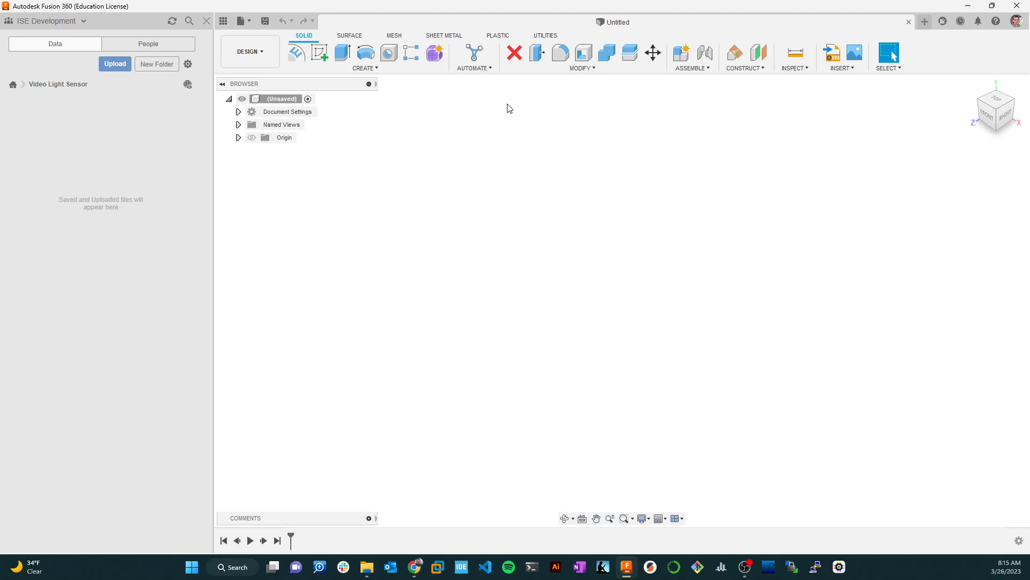
# Step: Show the File menu's options for creating new documents
pyautogui.click(242, 20)
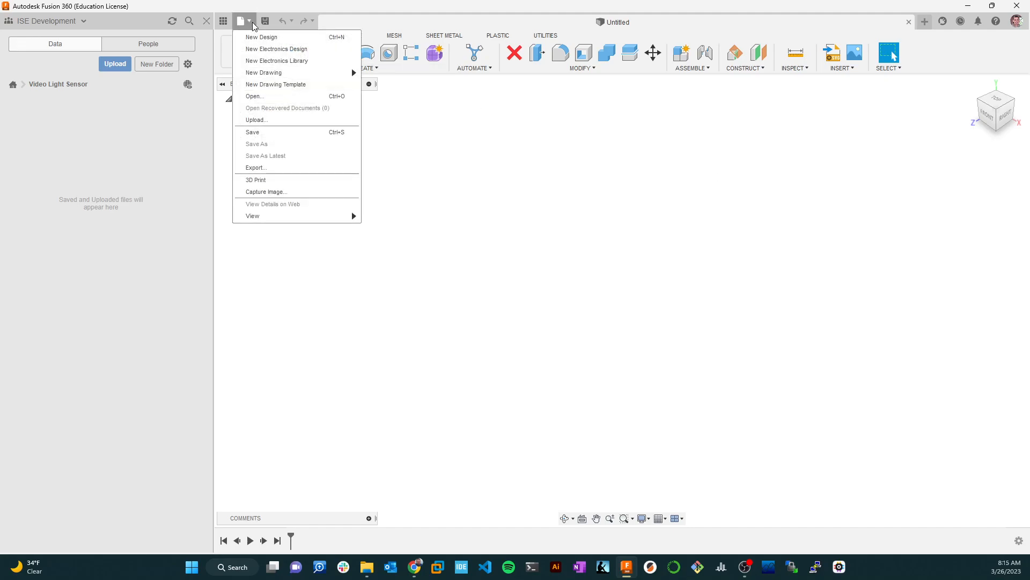
pyautogui.moveTo(277, 60)
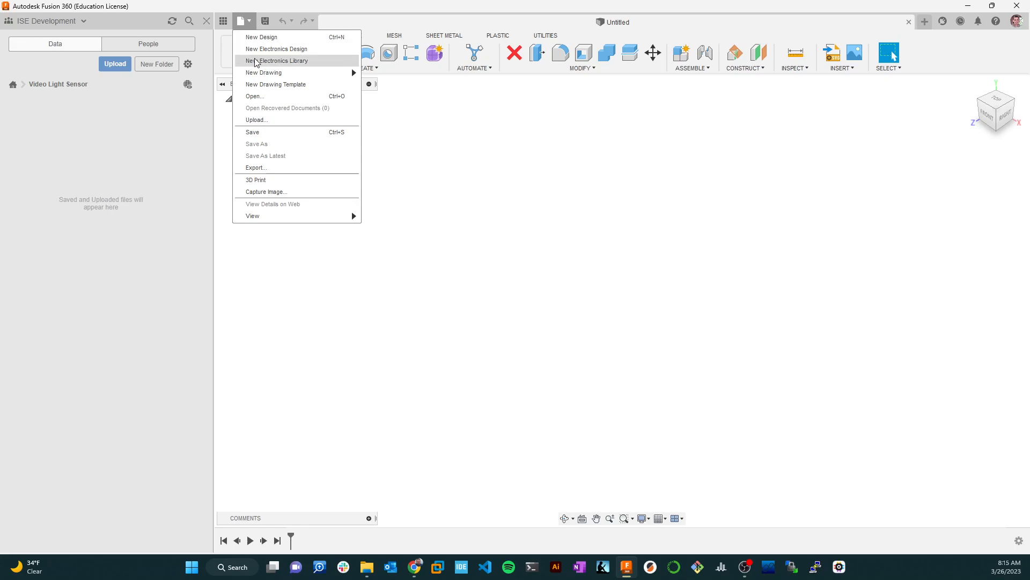
pyautogui.moveTo(261, 38)
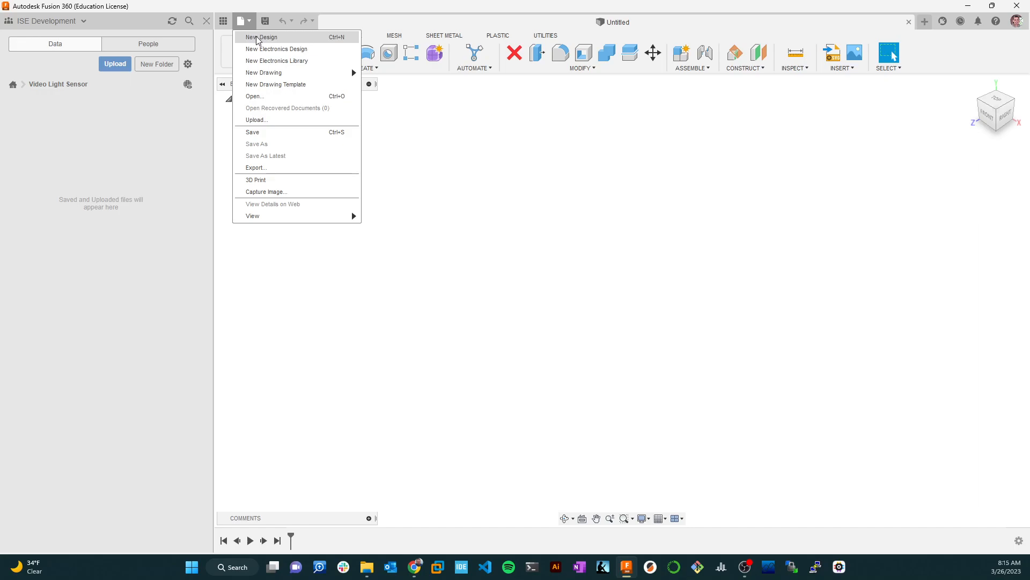
pyautogui.moveTo(276, 49)
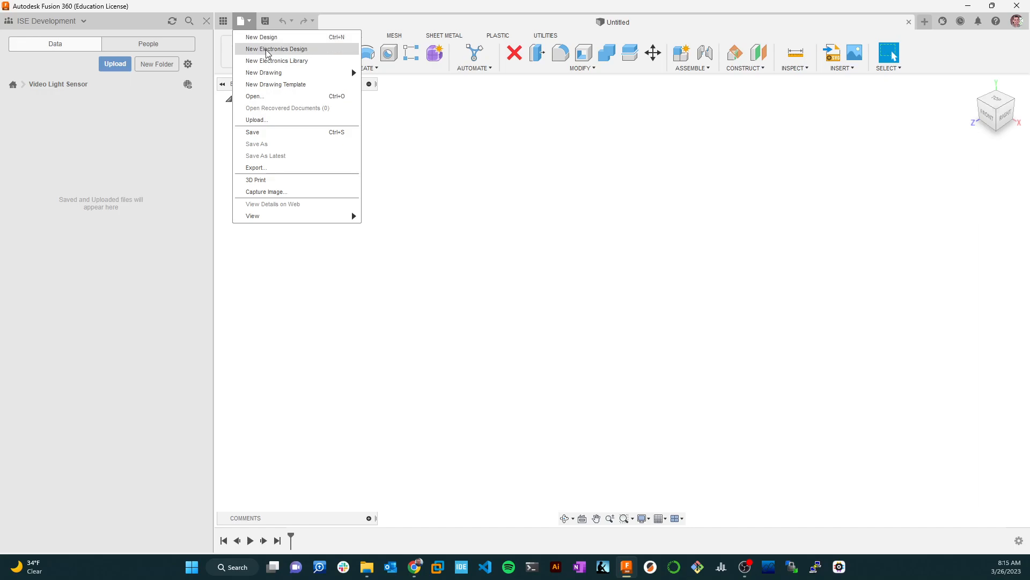
pyautogui.moveTo(265, 20)
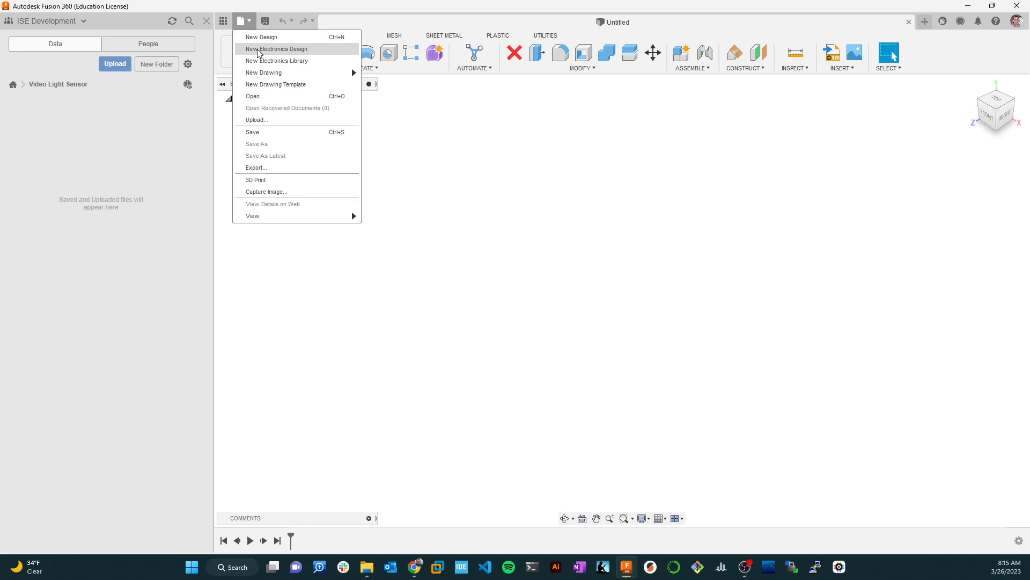
# Step: Start a new electronics design in its own tab
pyautogui.click(277, 48)
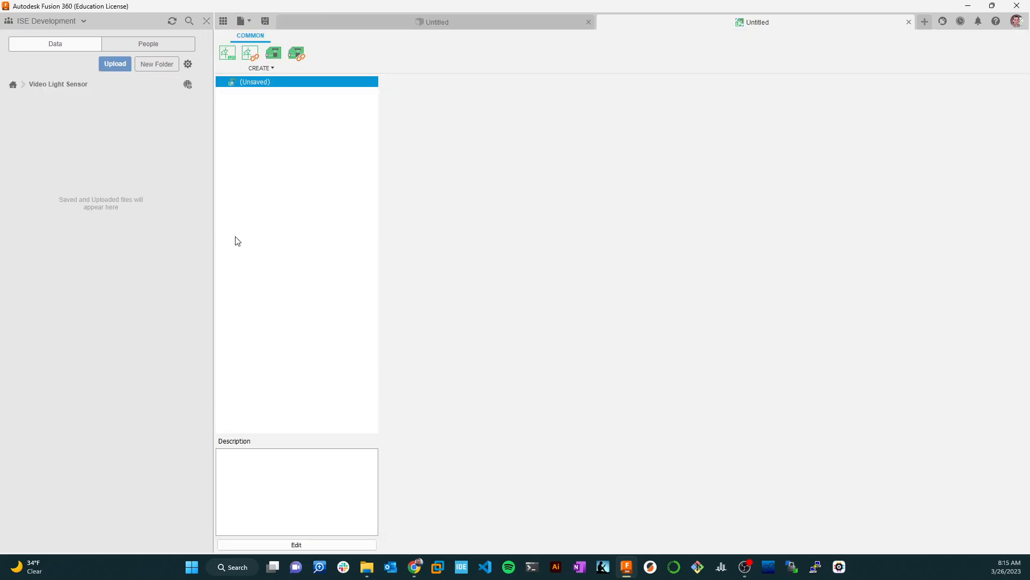
pyautogui.moveTo(838, 212)
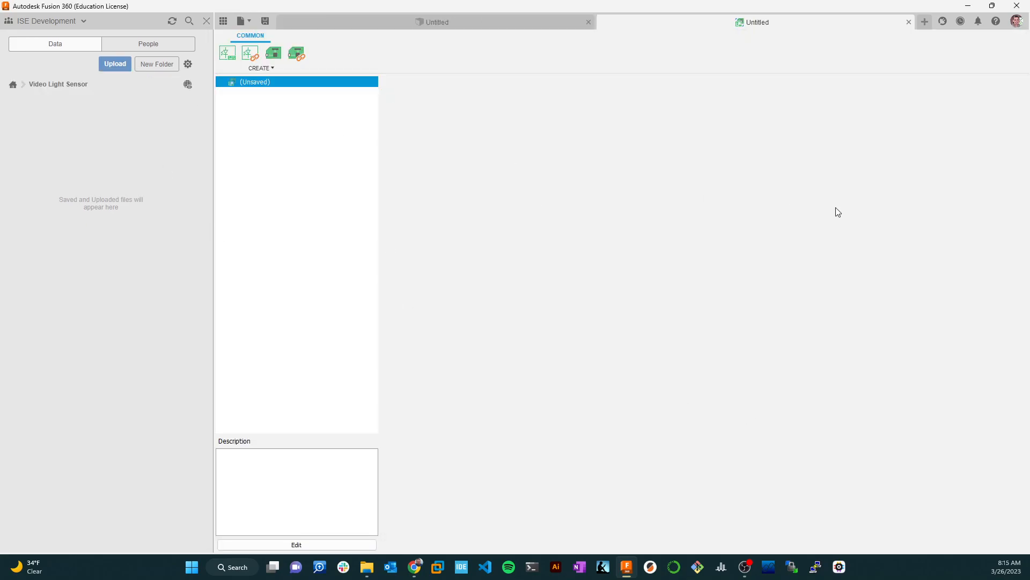
pyautogui.moveTo(416, 162)
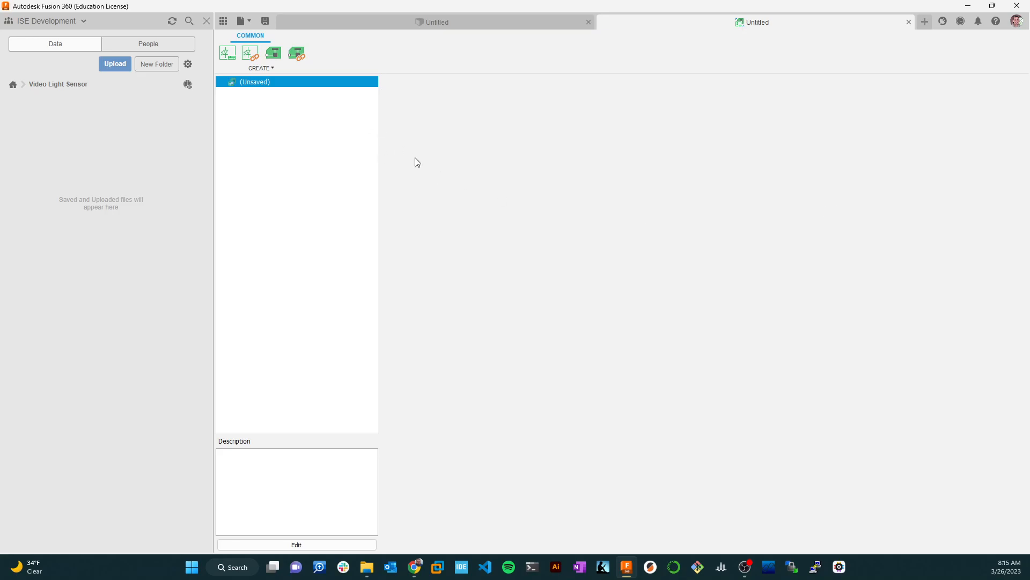
pyautogui.moveTo(622, 357)
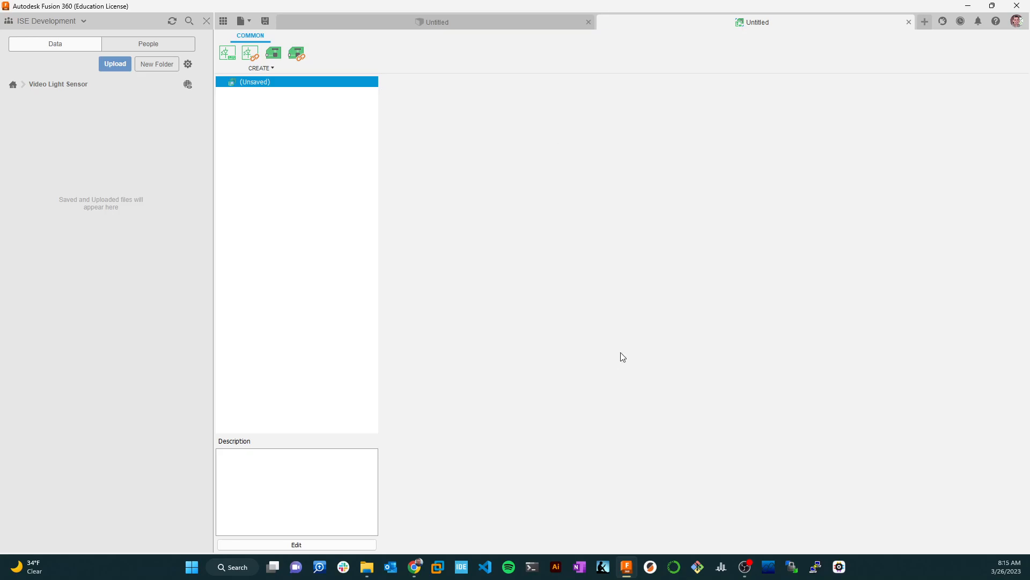
pyautogui.moveTo(642, 298)
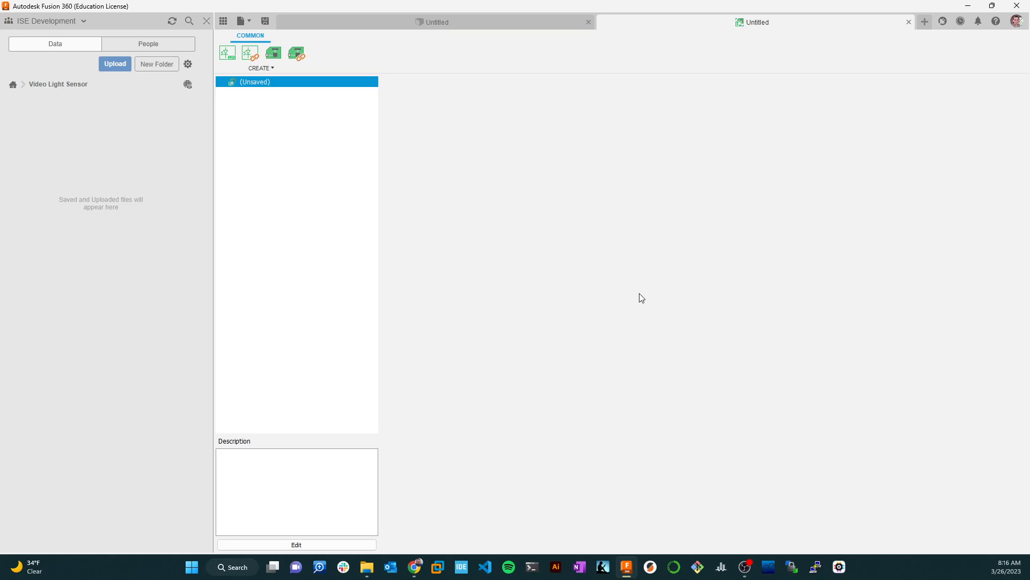
pyautogui.moveTo(704, 255)
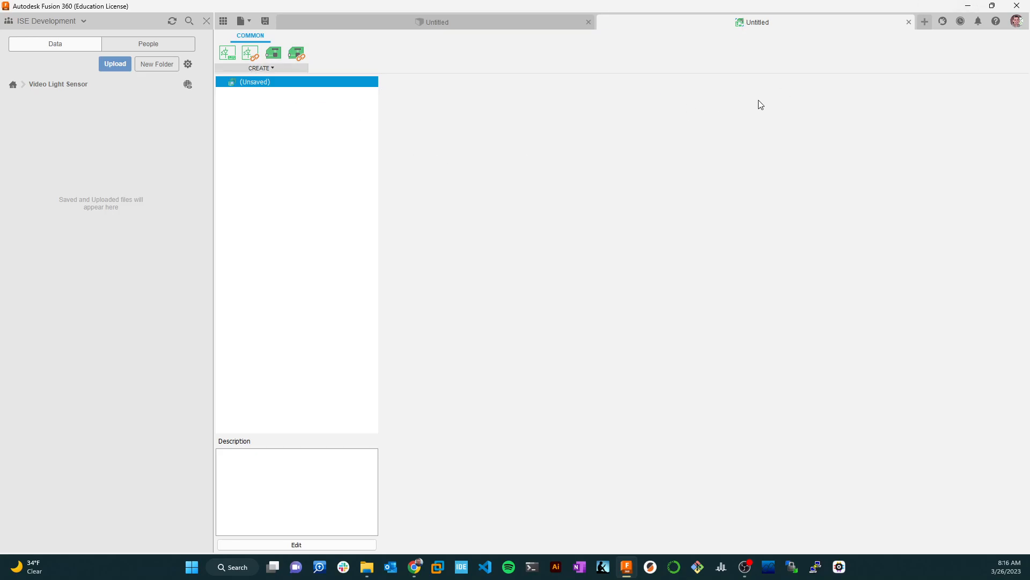
pyautogui.moveTo(738, 103)
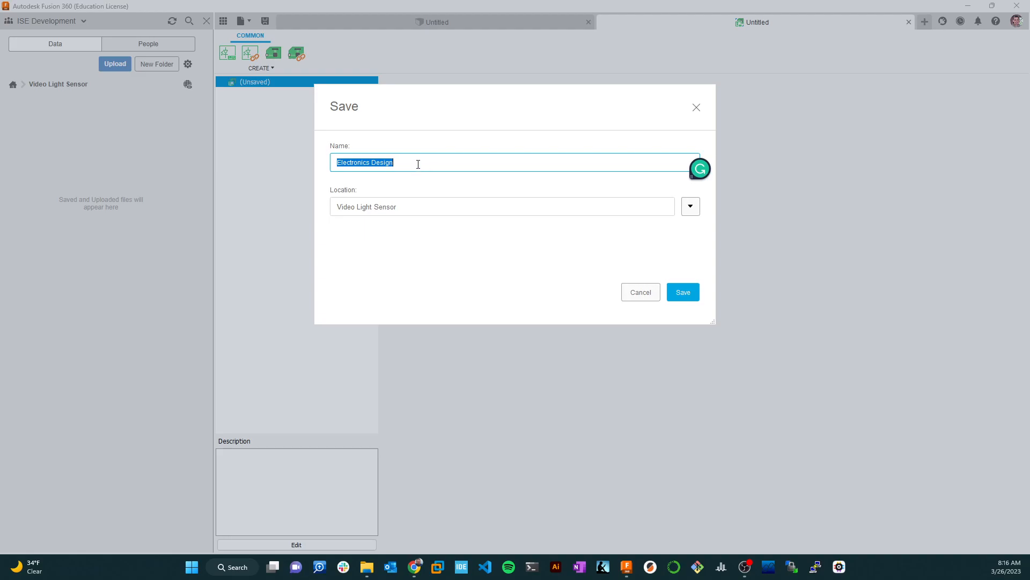
pyautogui.moveTo(225, 159)
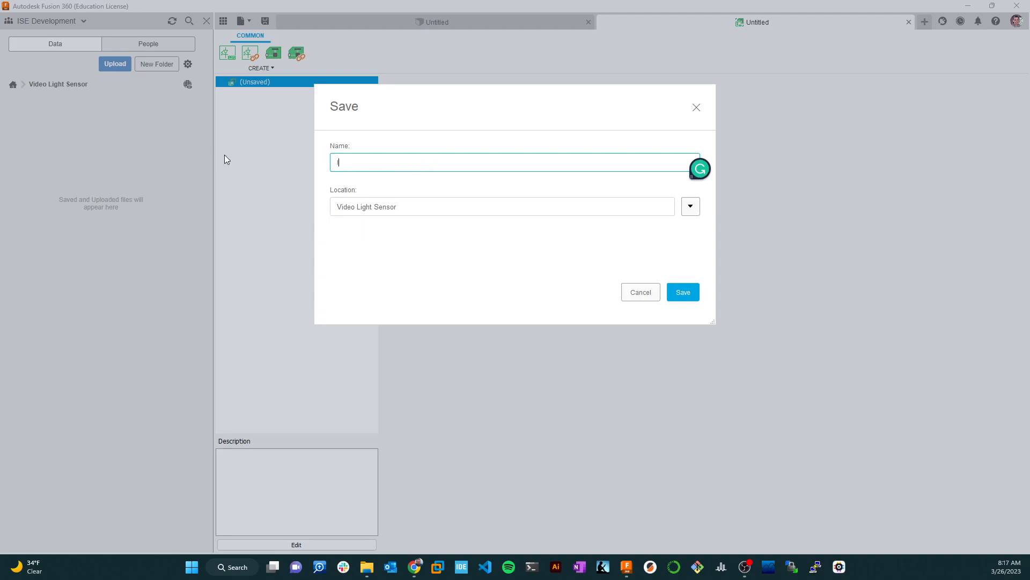
# Step: Save the electronics design as 'light sensor design' in the Video Light Sensor project
pyautogui.write('light sensor')
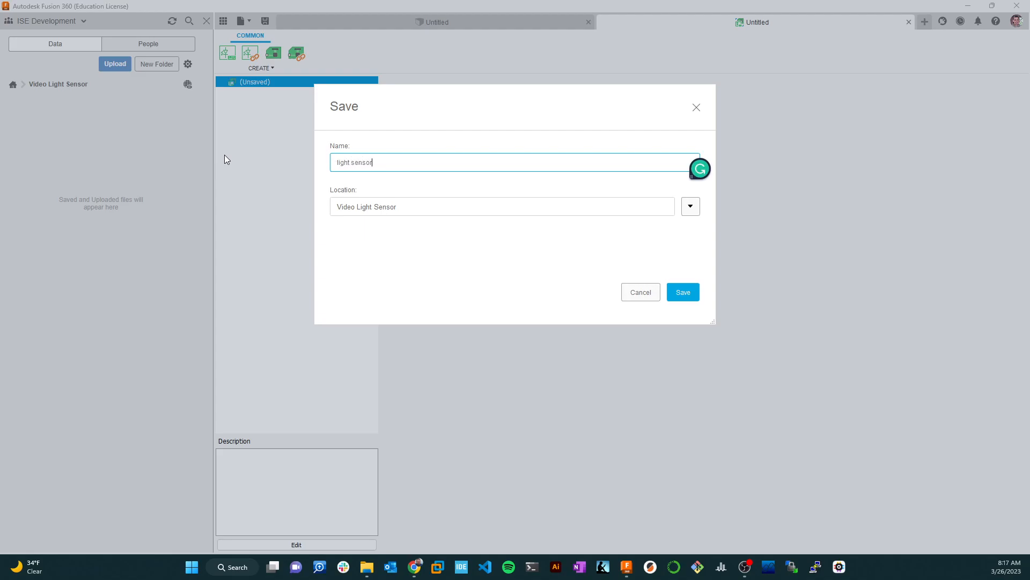
pyautogui.write('design')
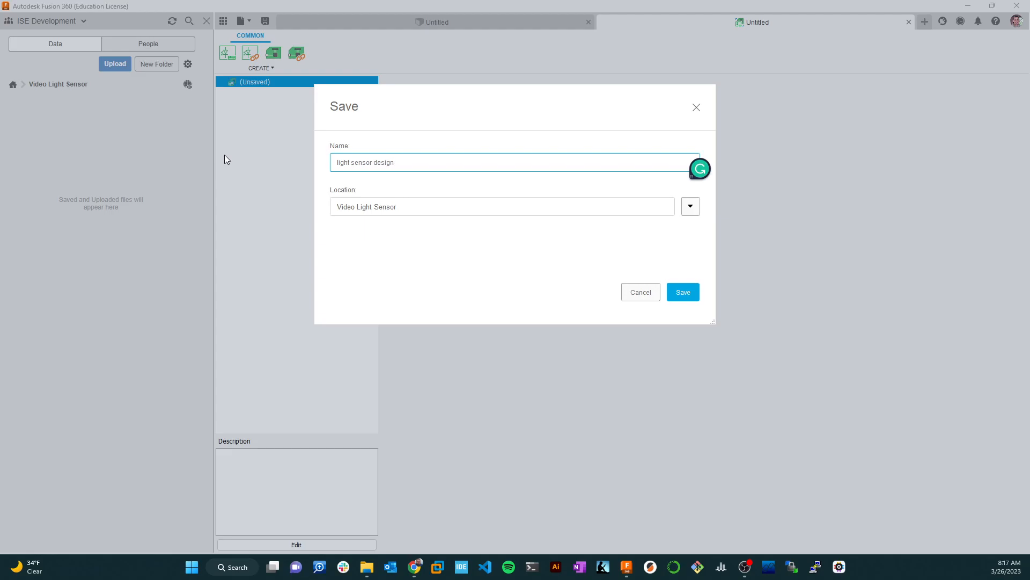
pyautogui.click(683, 292)
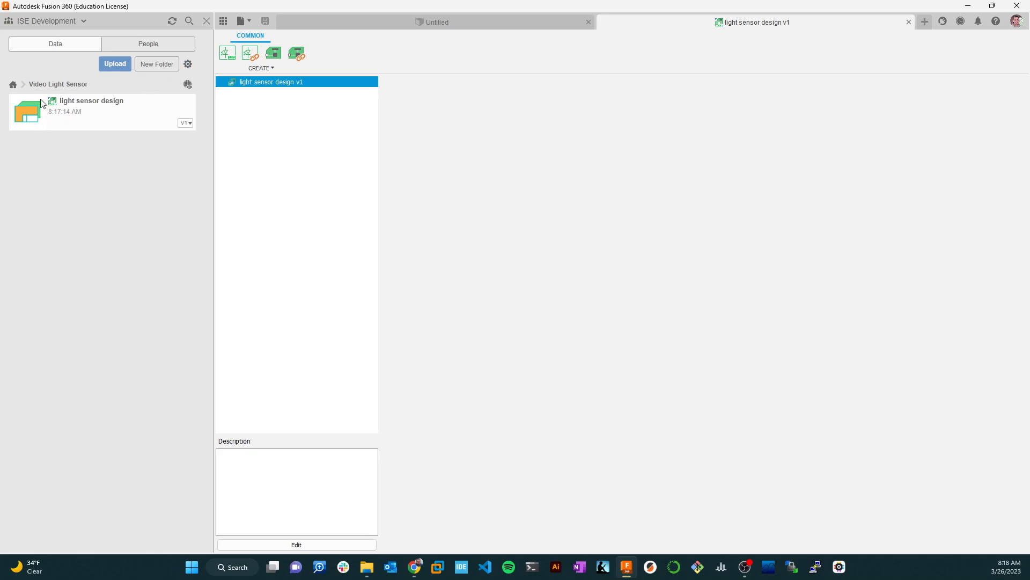
pyautogui.moveTo(58, 116)
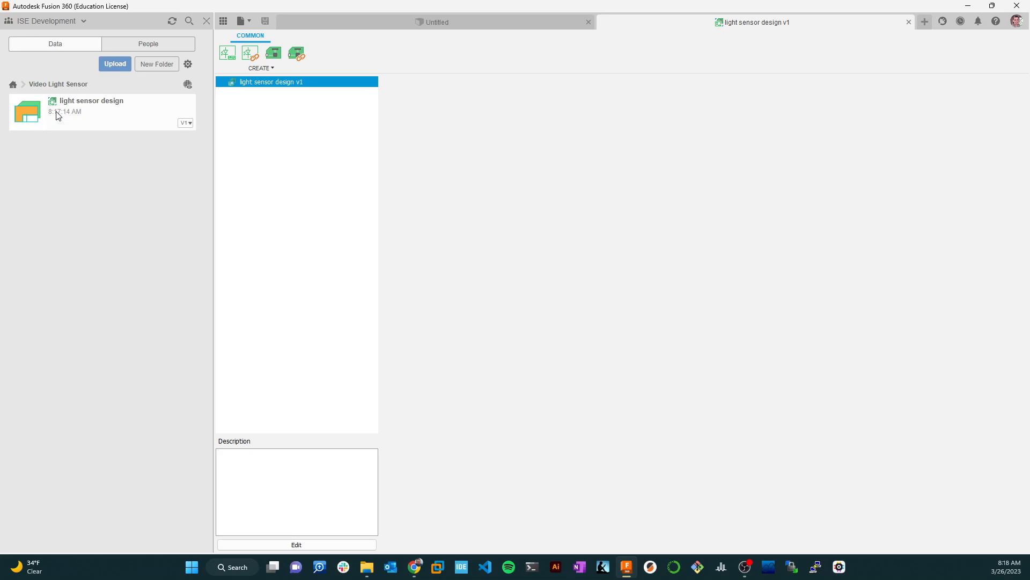
pyautogui.moveTo(142, 159)
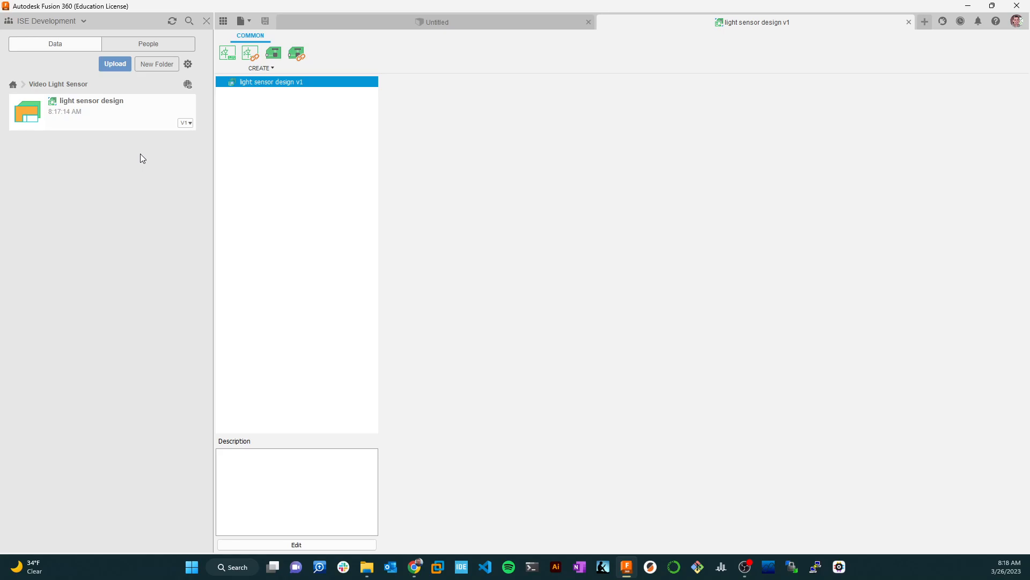
pyautogui.moveTo(697, 229)
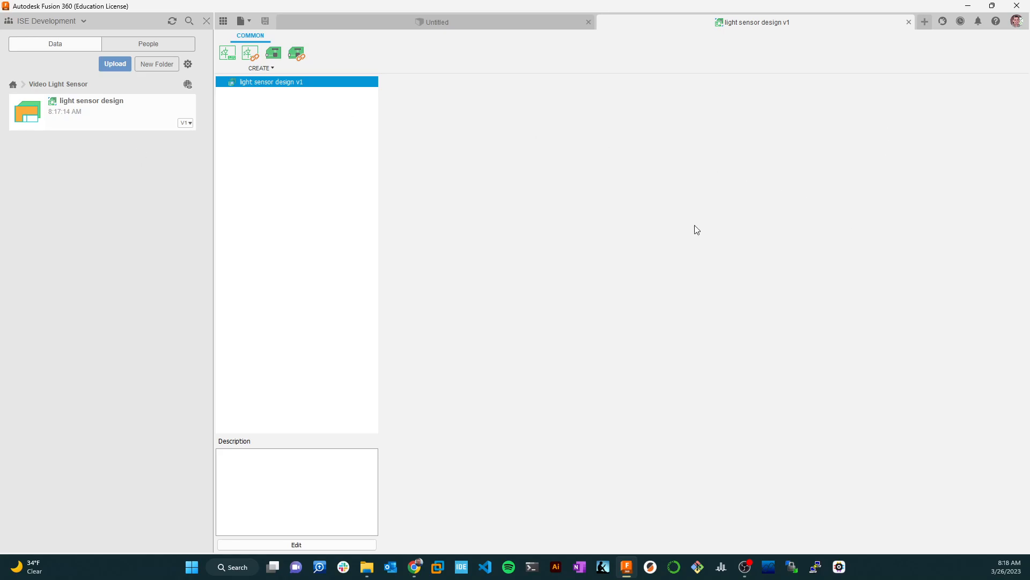
pyautogui.moveTo(226, 54)
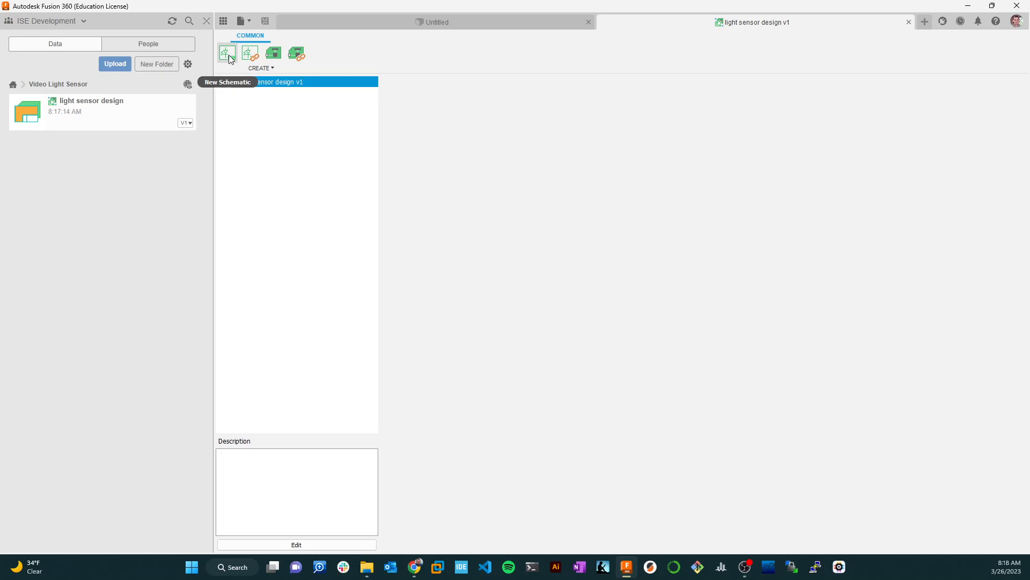
pyautogui.moveTo(649, 361)
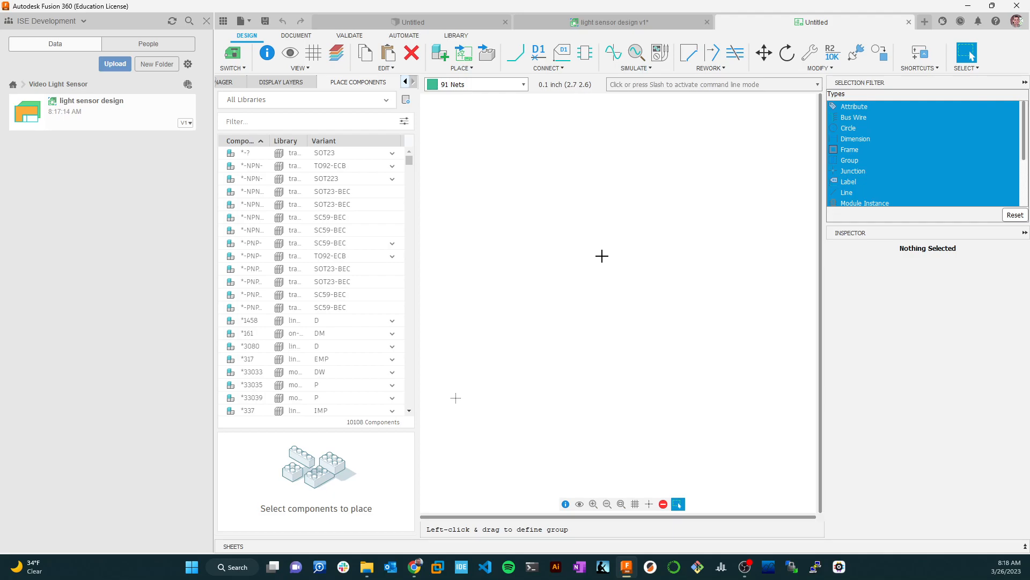
pyautogui.moveTo(609, 279)
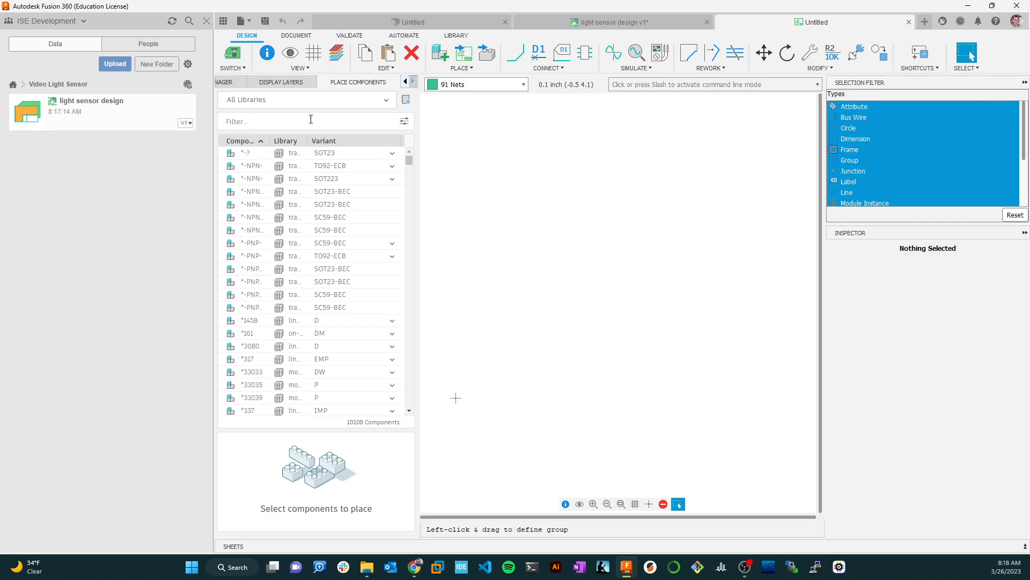
pyautogui.moveTo(280, 103)
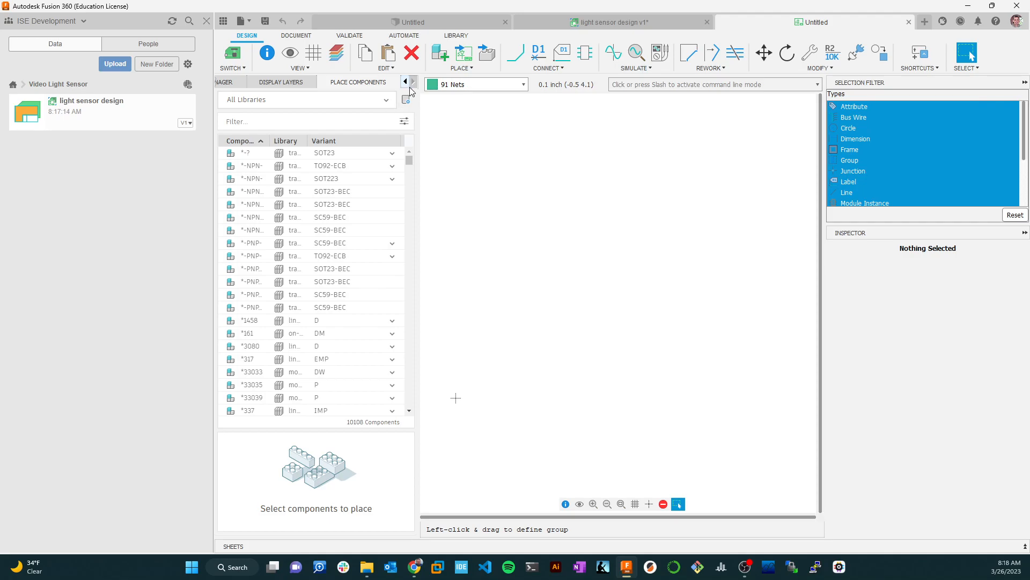
# Step: Switch to the Place Components panel showing All Libraries
pyautogui.click(250, 82)
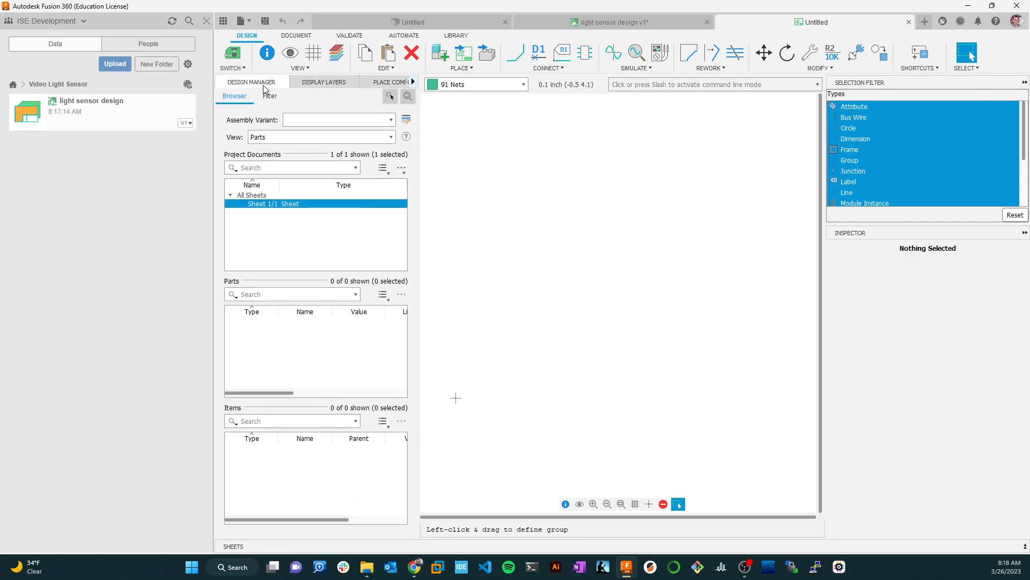
pyautogui.moveTo(277, 223)
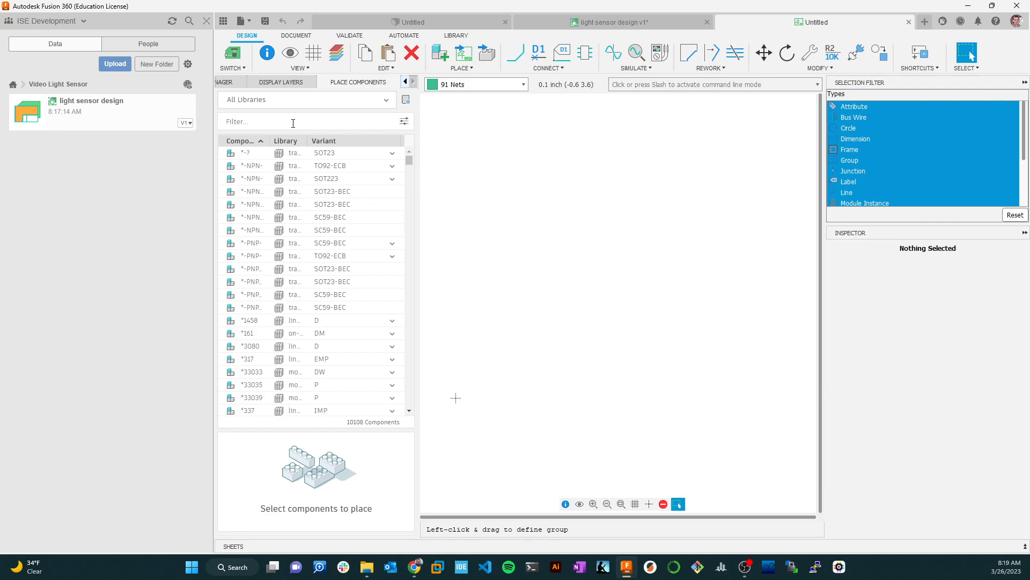
# Step: Filter the library to frame drawings and pick the landscape A-size FRAME_A_L frame
pyautogui.write('frame')
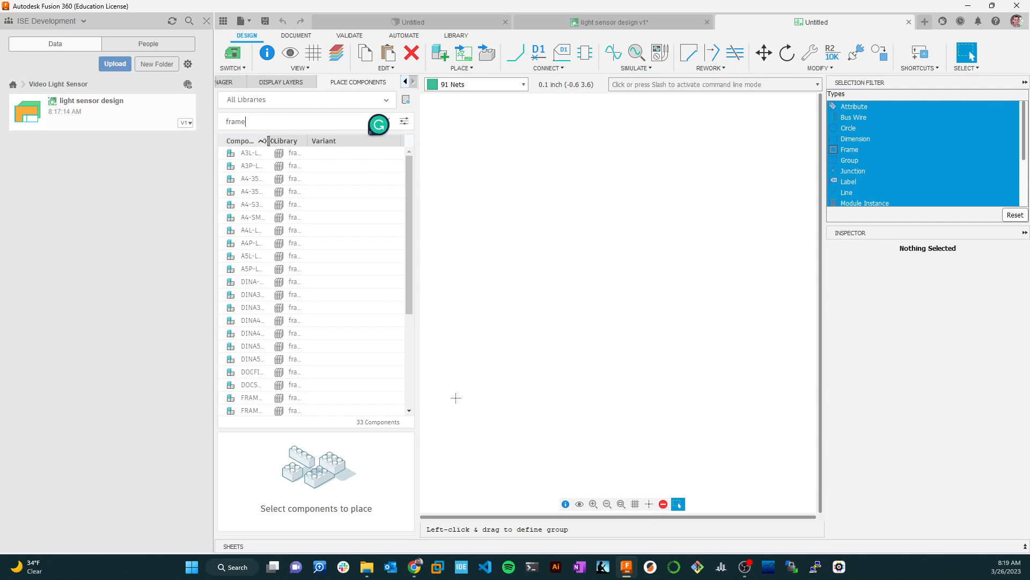
pyautogui.click(254, 204)
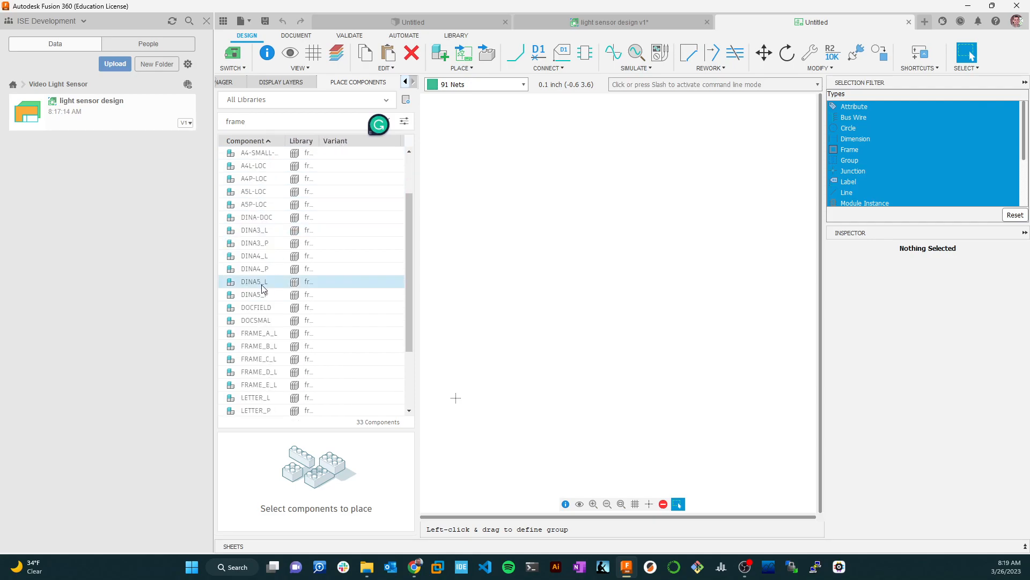
pyautogui.click(254, 282)
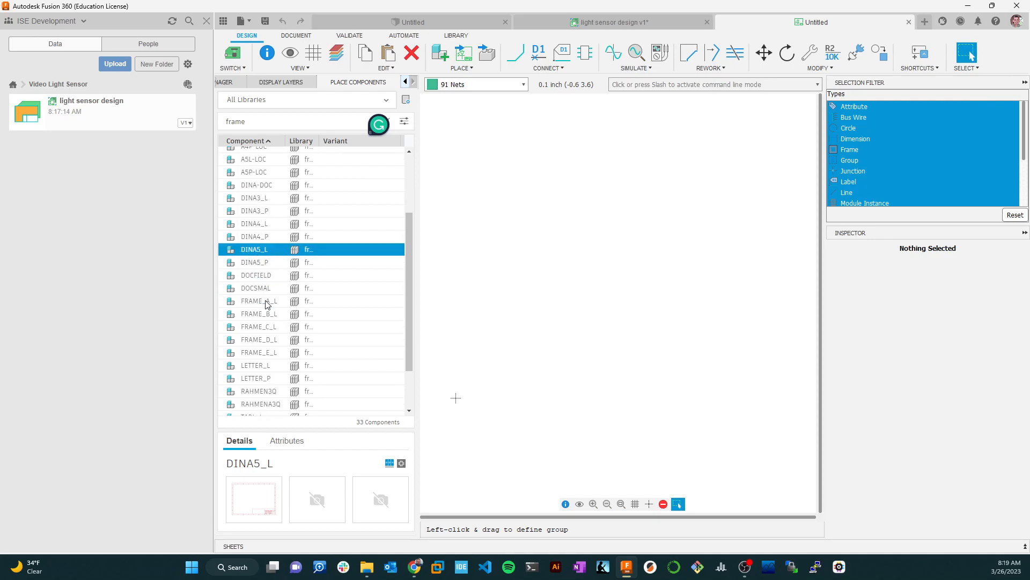
pyautogui.scroll(-3)
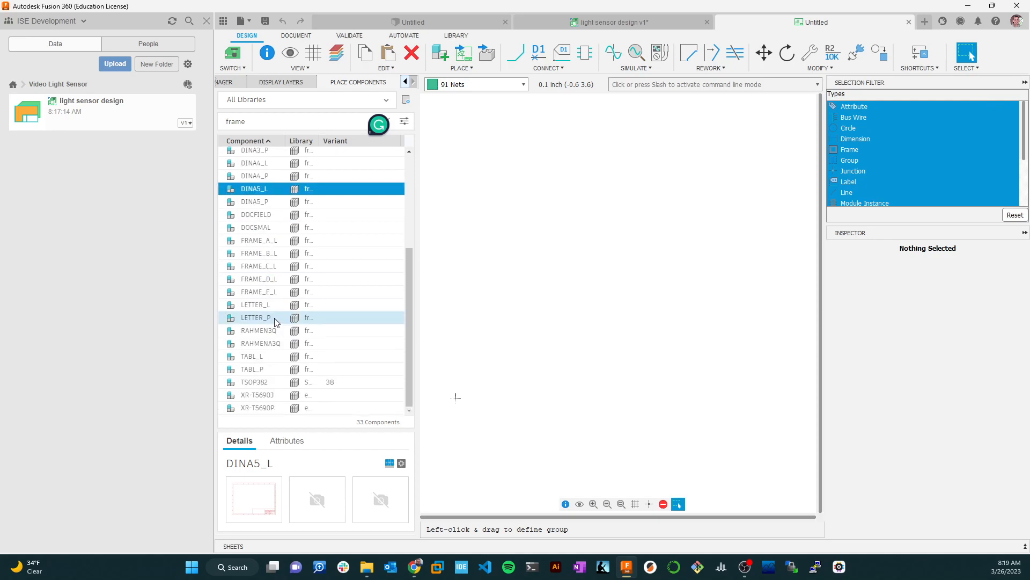
pyautogui.scroll(-3)
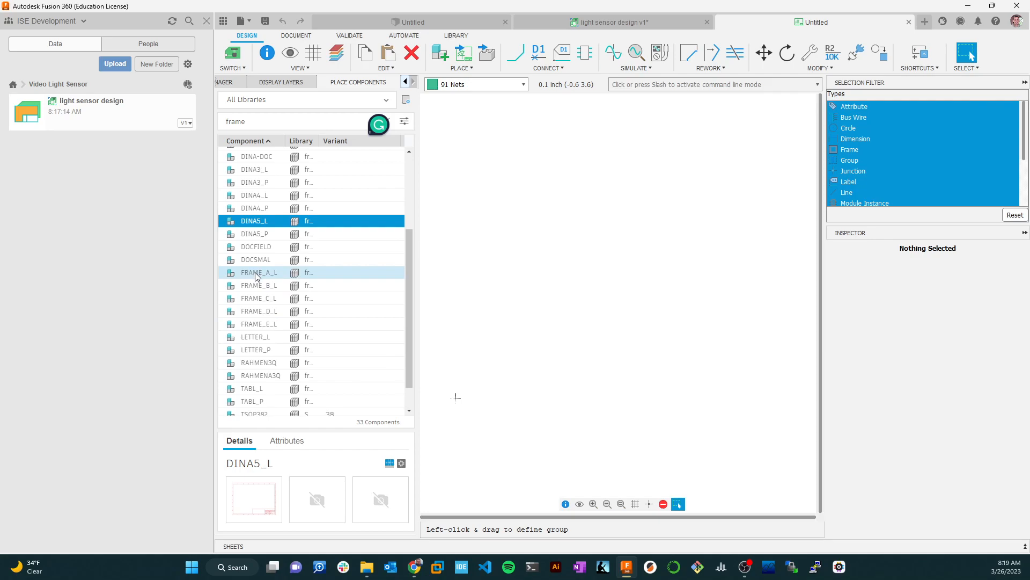
pyautogui.click(260, 272)
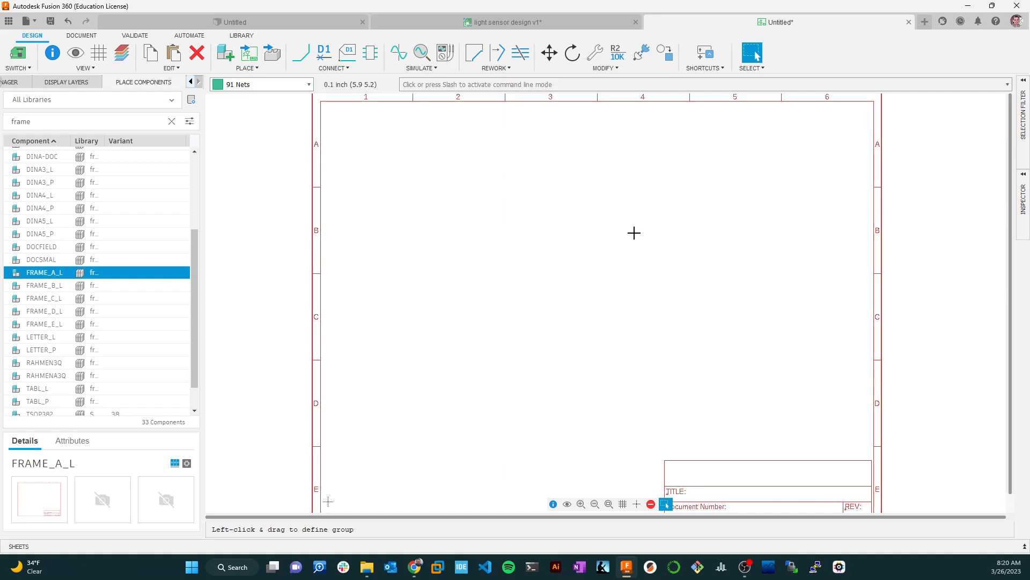
pyautogui.moveTo(650, 159)
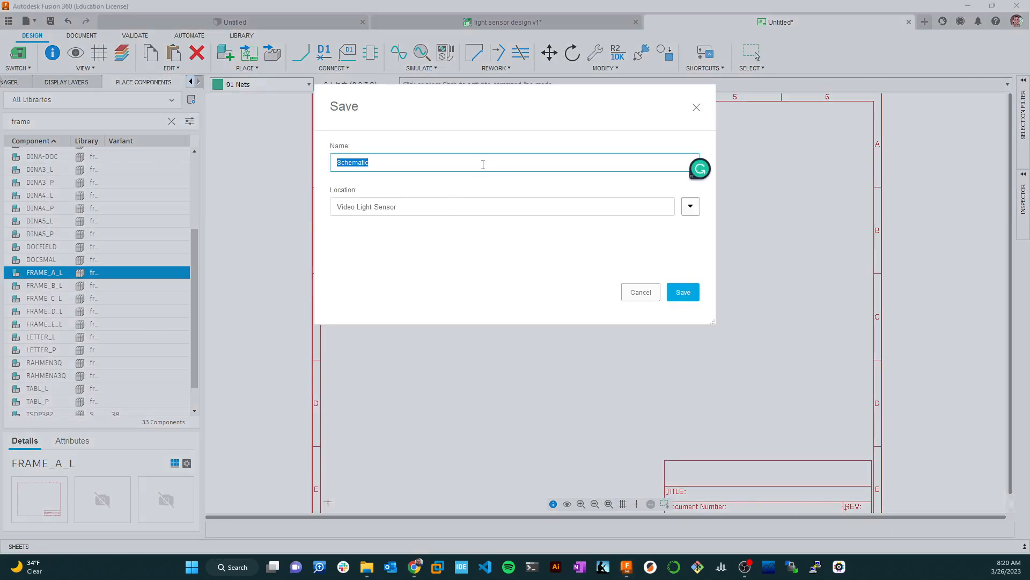
# Step: Save the schematic as 'light sensor schematic' in the Video Light Sensor project
pyautogui.write('light')
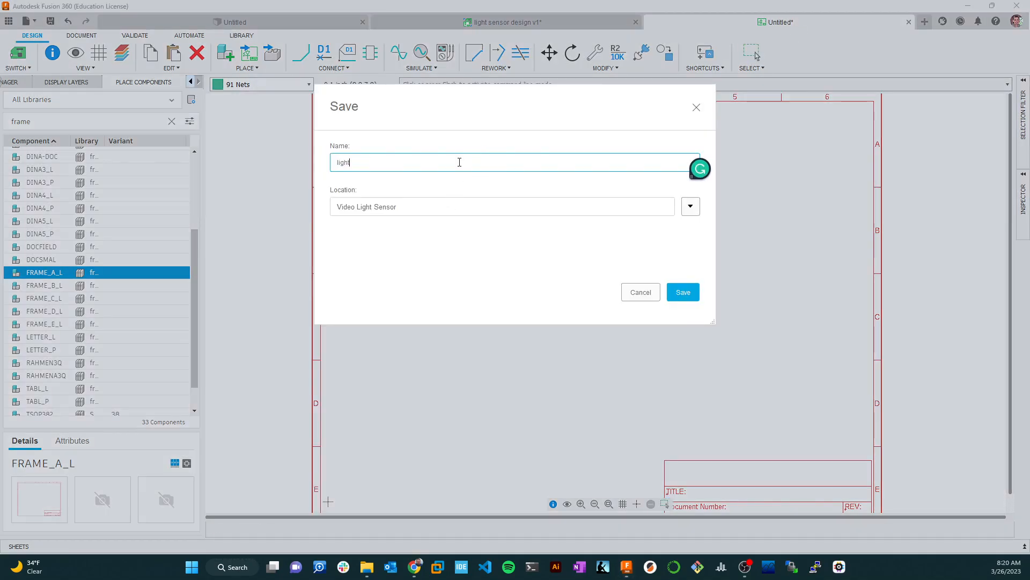
pyautogui.write('sensor')
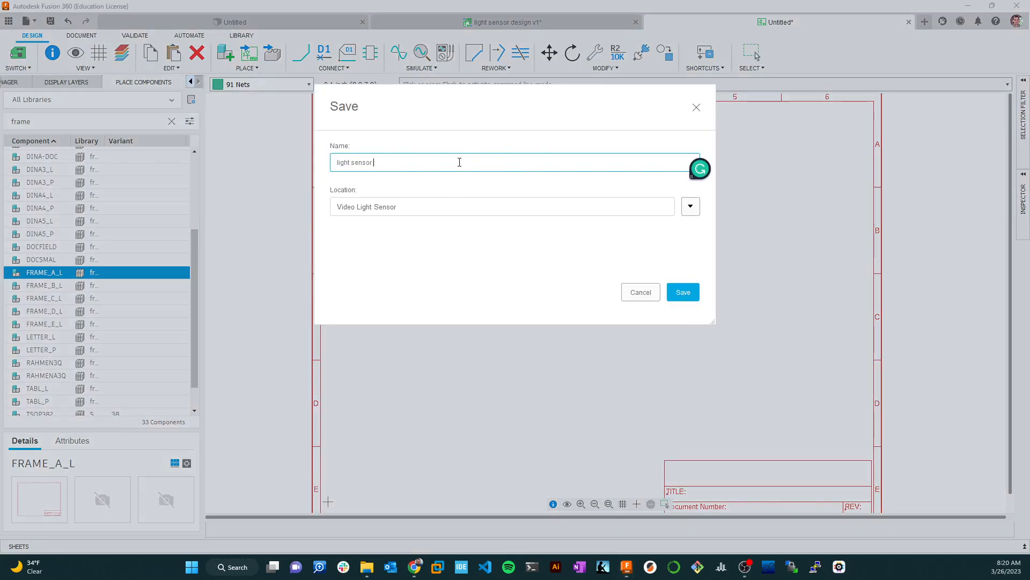
pyautogui.write('schematic')
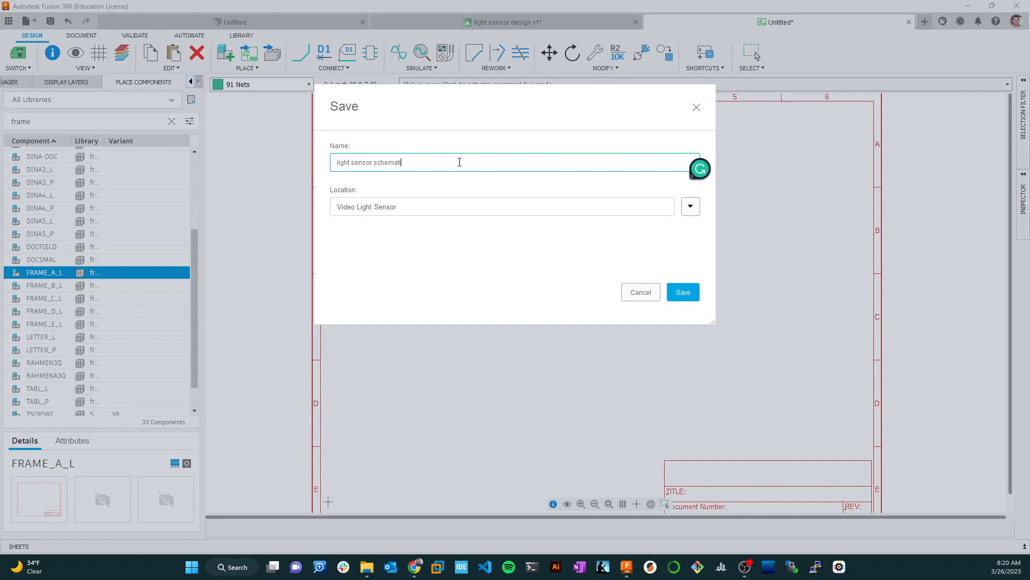
pyautogui.click(683, 291)
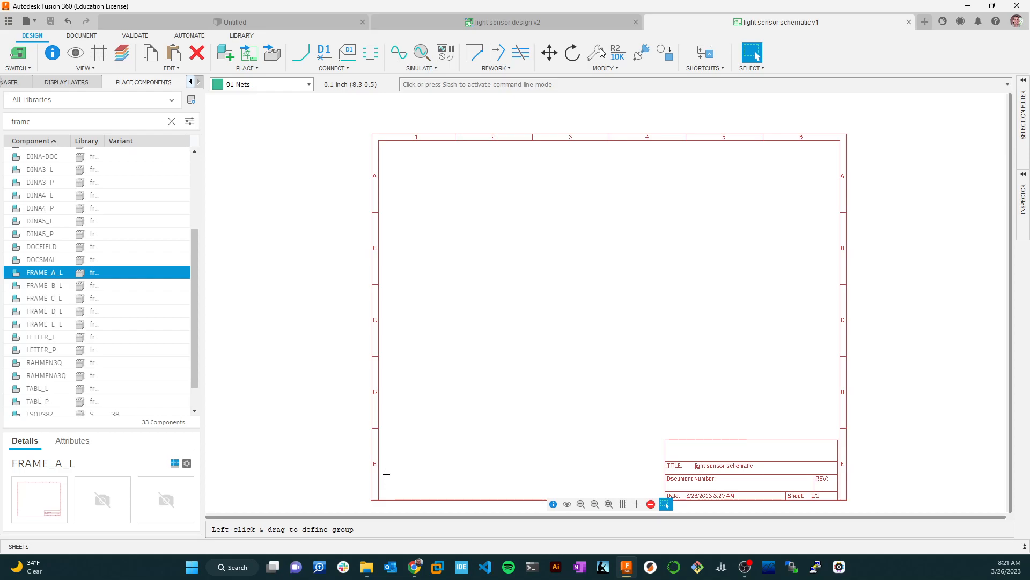
pyautogui.moveTo(600, 321)
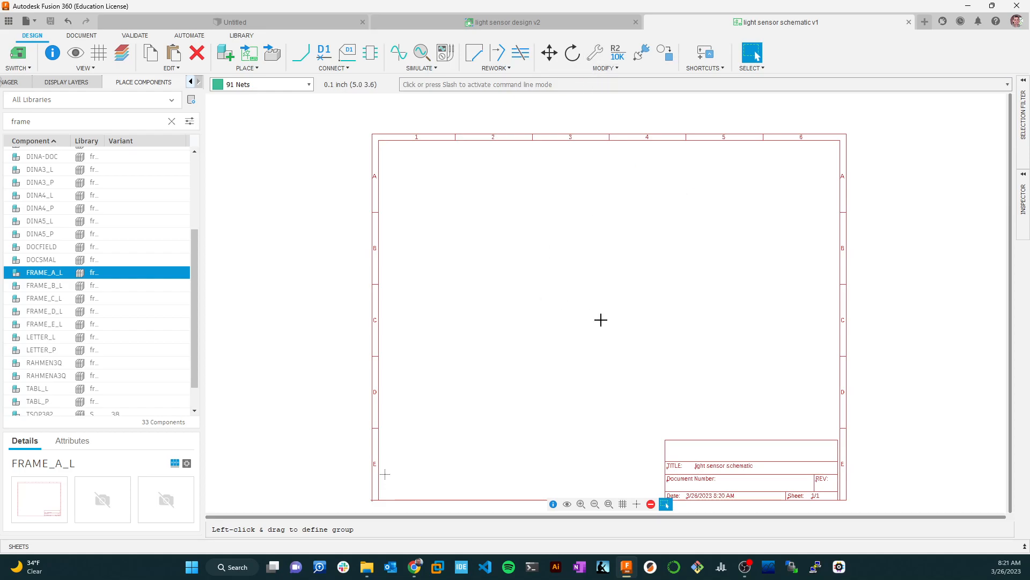
pyautogui.moveTo(554, 504)
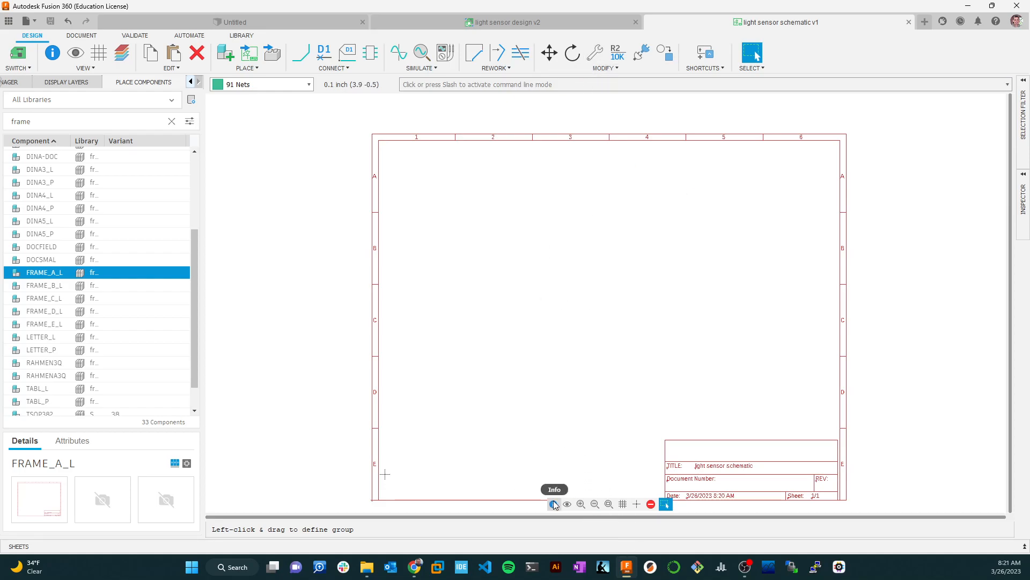
pyautogui.moveTo(608, 504)
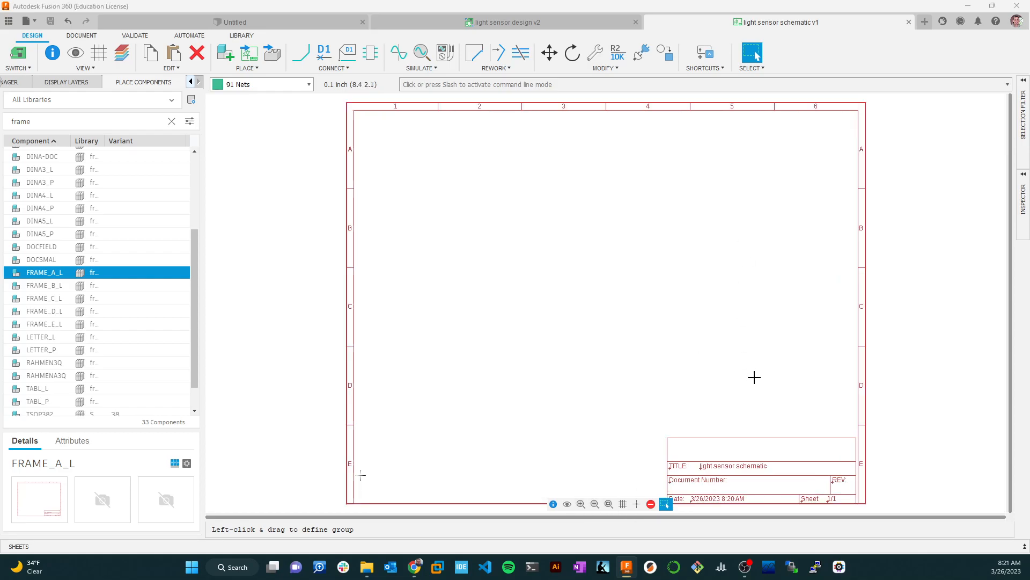
pyautogui.moveTo(622, 504)
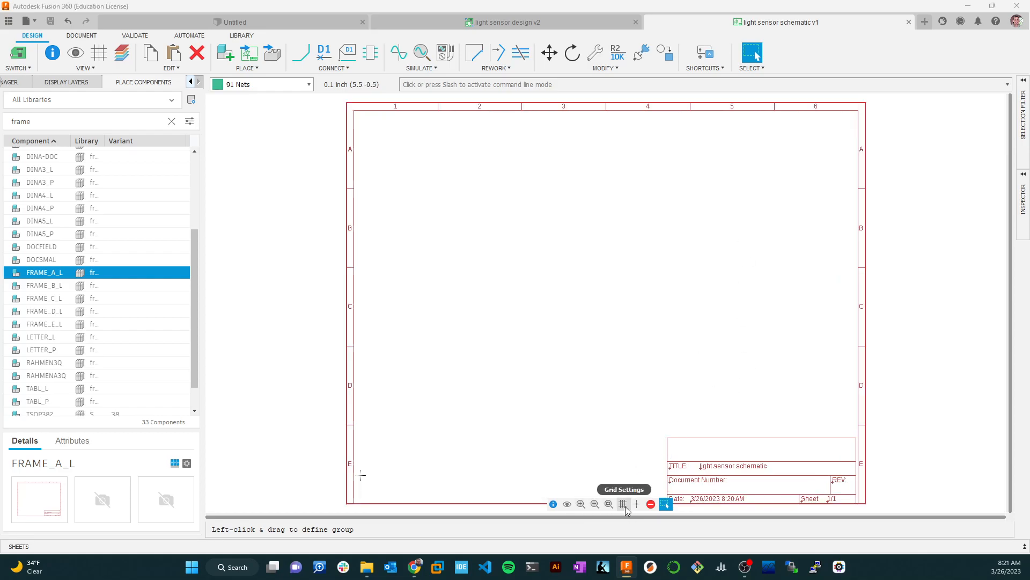
# Step: Set the schematic grid Display On and Style Dots, and apply it
pyautogui.click(622, 505)
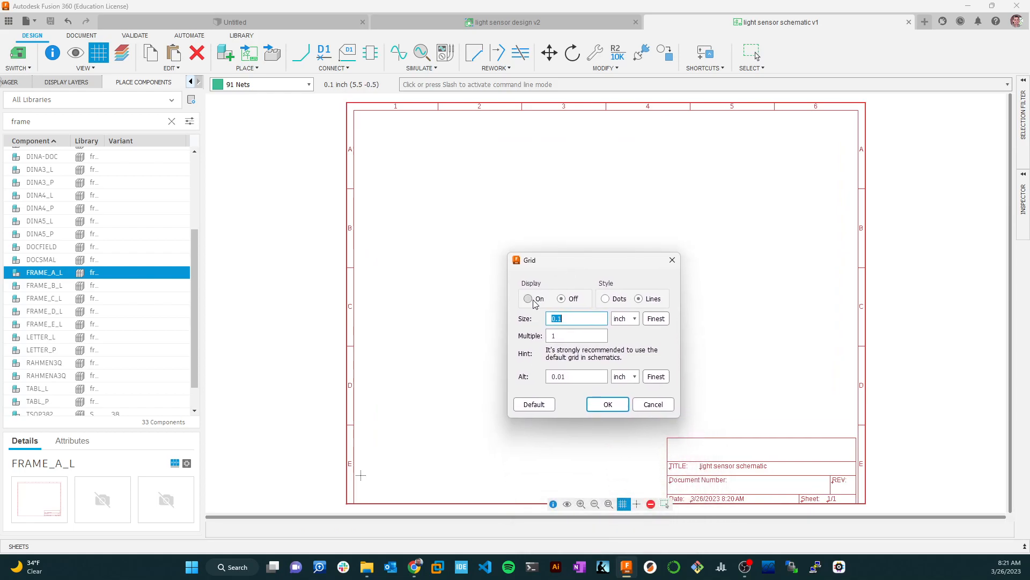
pyautogui.click(528, 299)
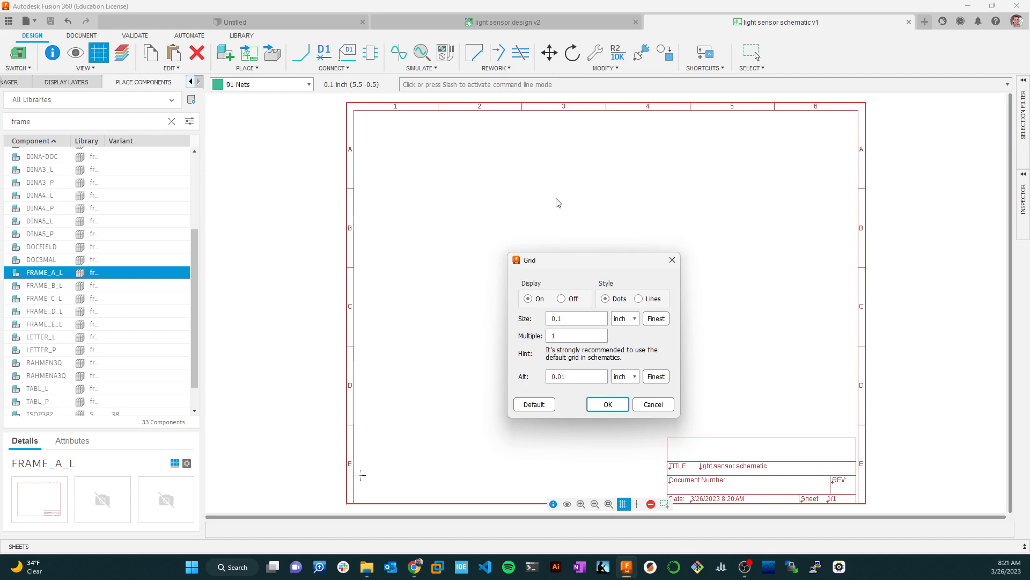
pyautogui.click(575, 318)
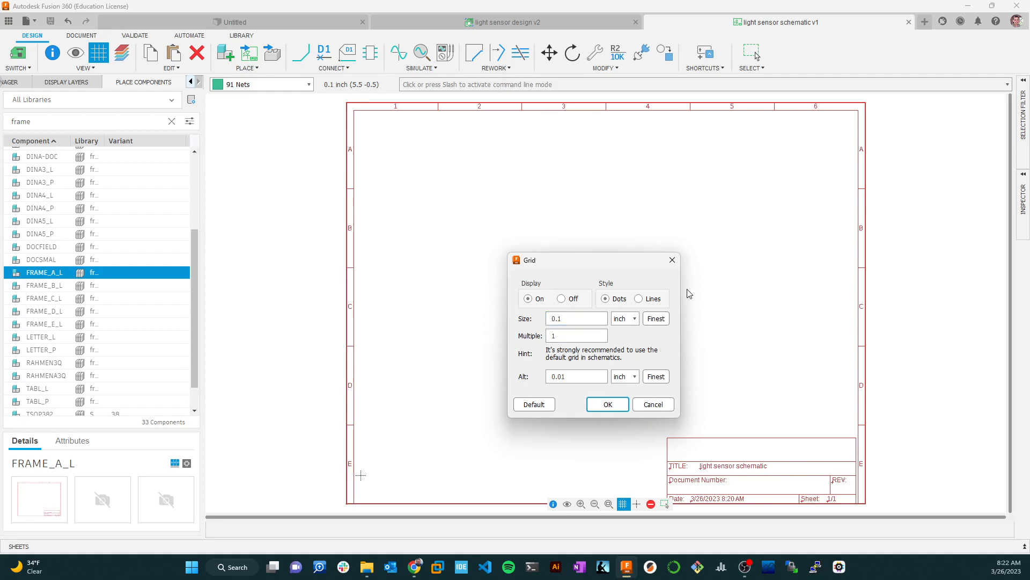
pyautogui.click(576, 375)
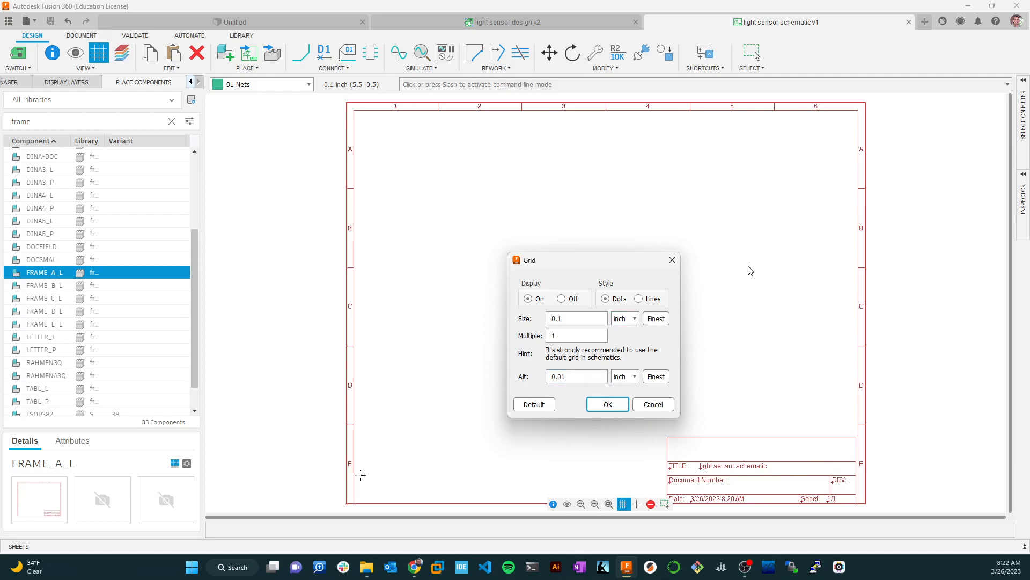
pyautogui.moveTo(759, 254)
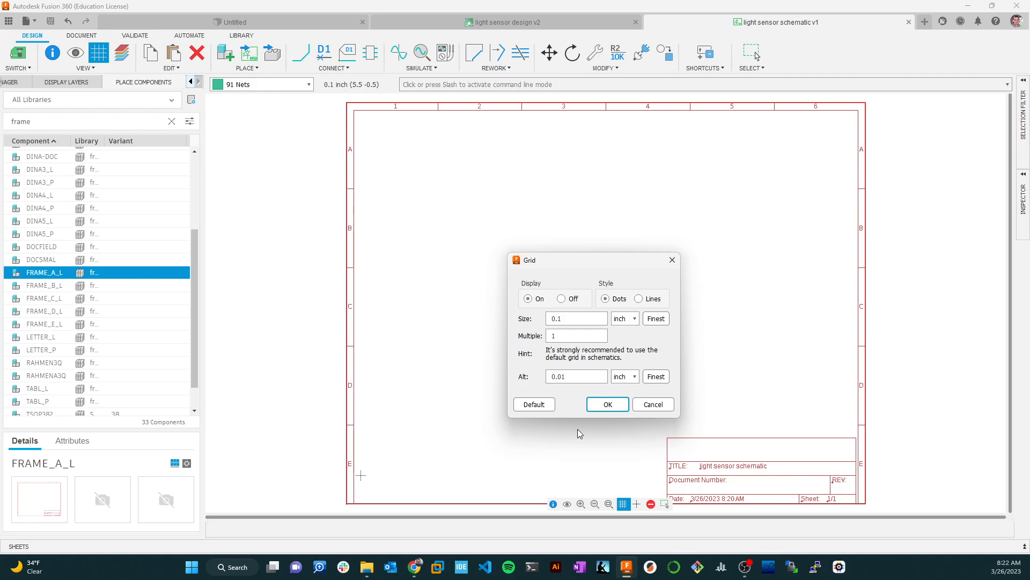
pyautogui.click(606, 404)
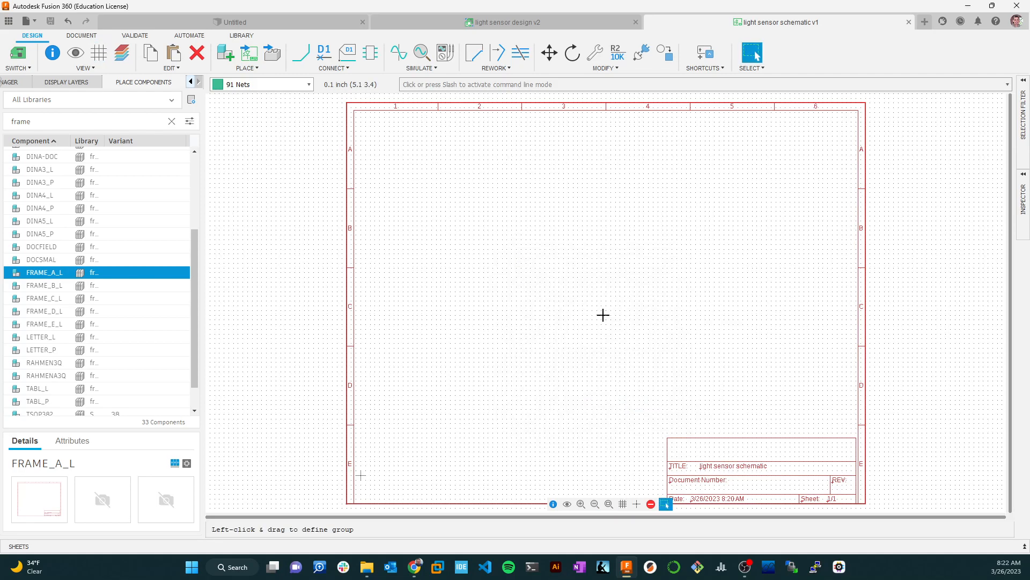